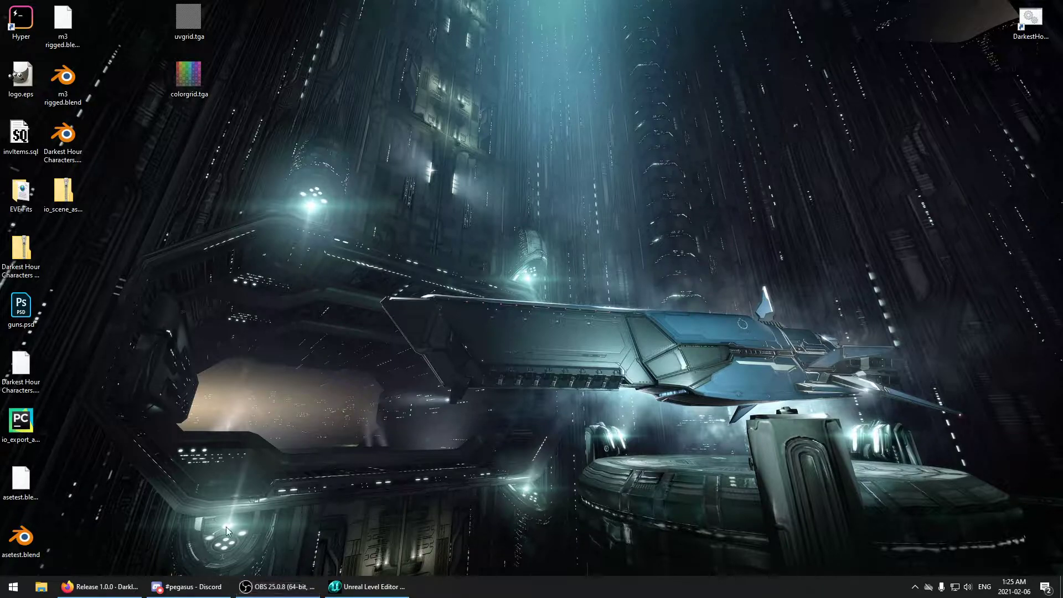
pyautogui.moveTo(273, 524)
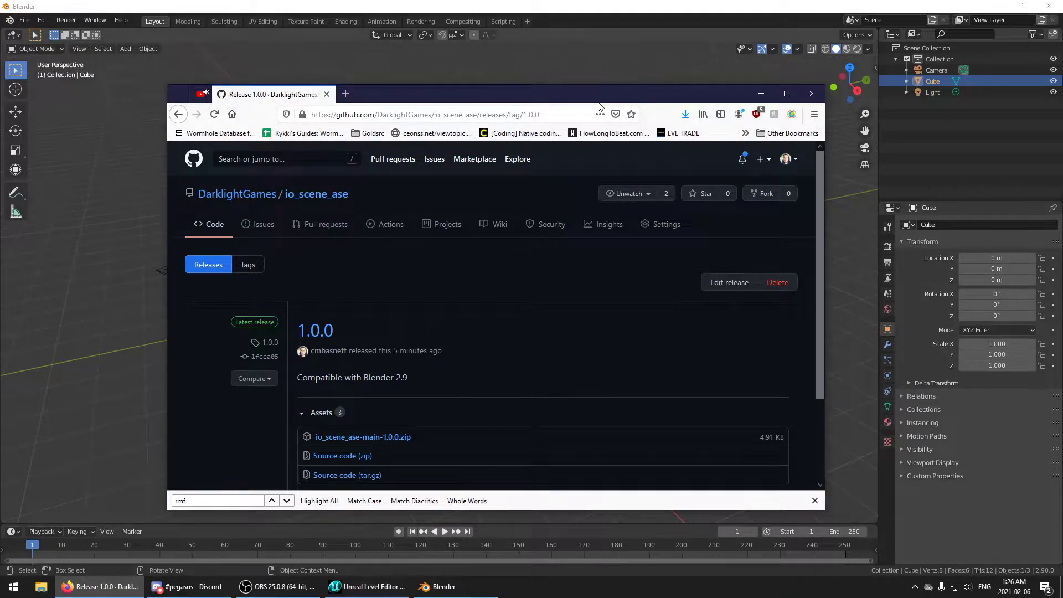
pyautogui.moveTo(612, 12)
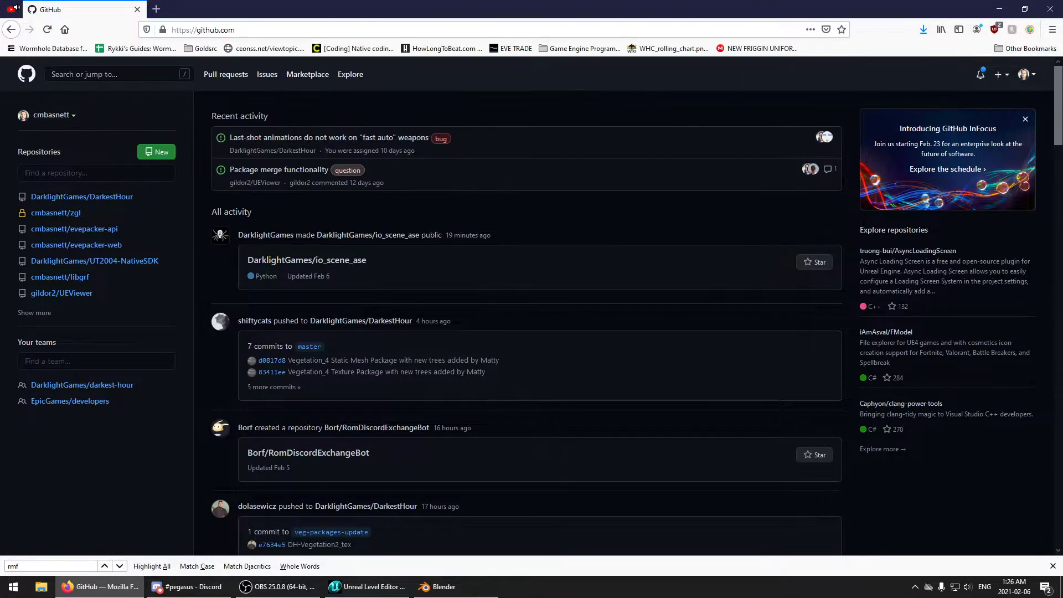
# Search GitHub for io_scene_ase and open the DarklightGames/io_scene_ase repository.
pyautogui.write('io_scene_ase')
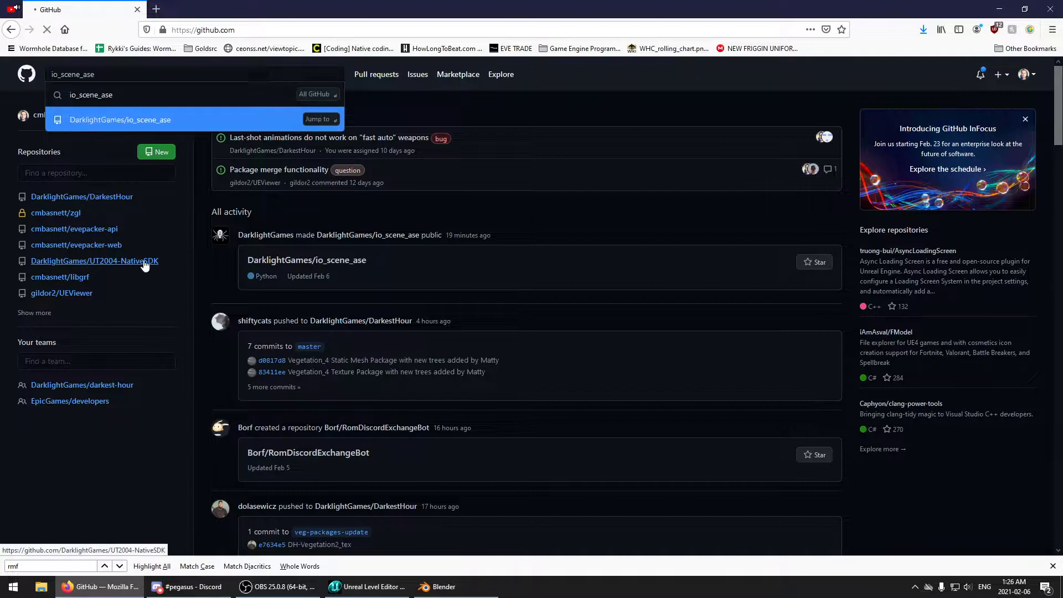
pyautogui.press('enter')
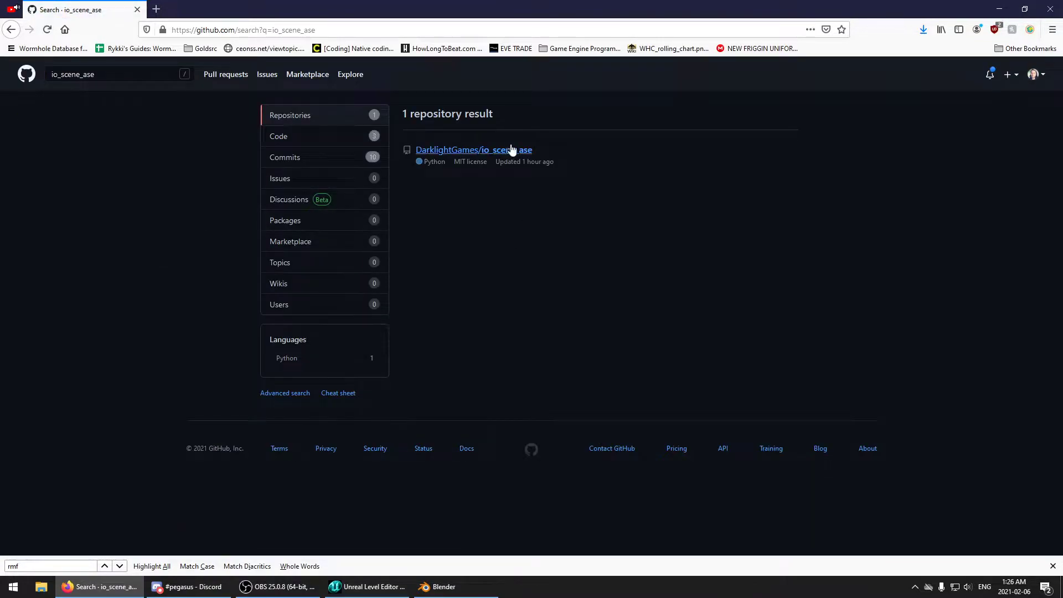
pyautogui.moveTo(498, 153)
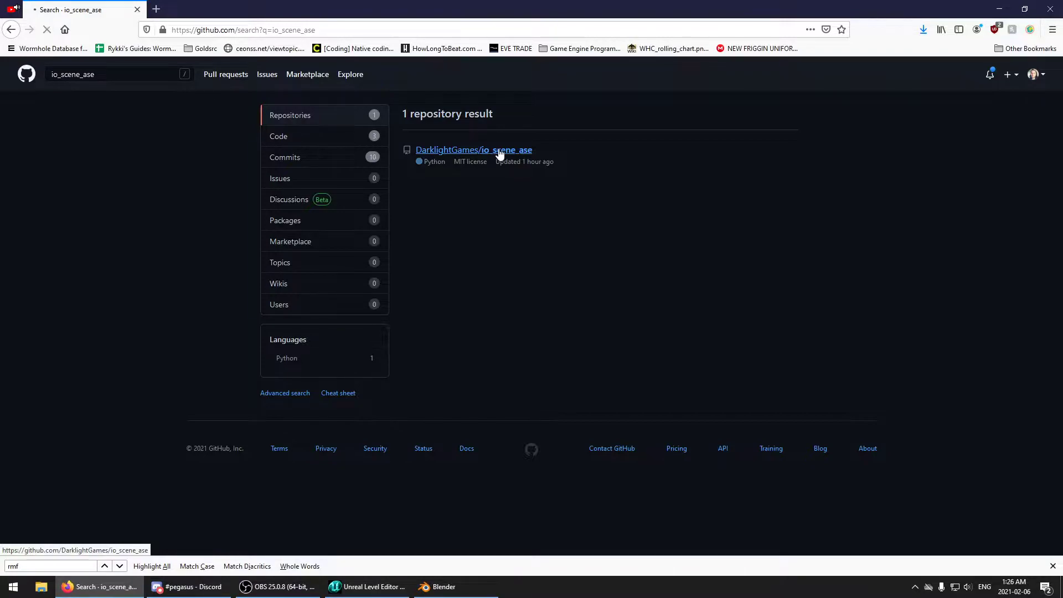
pyautogui.click(473, 150)
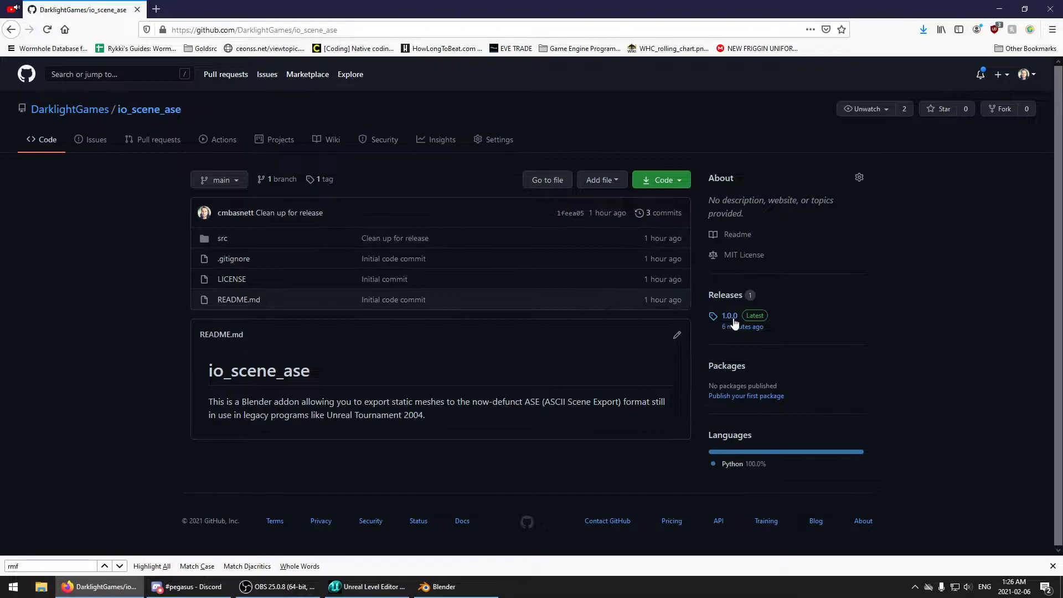
# From release 1.0.0, download the io_scene_ase-main-1.0.0.zip asset and confirm saving it.
pyautogui.click(729, 316)
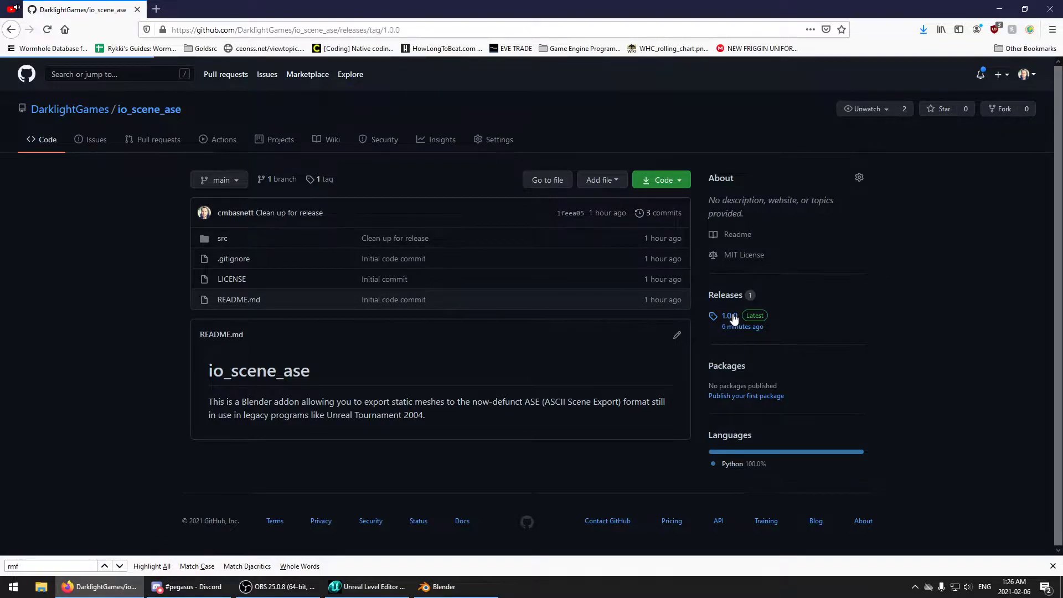
pyautogui.click(729, 316)
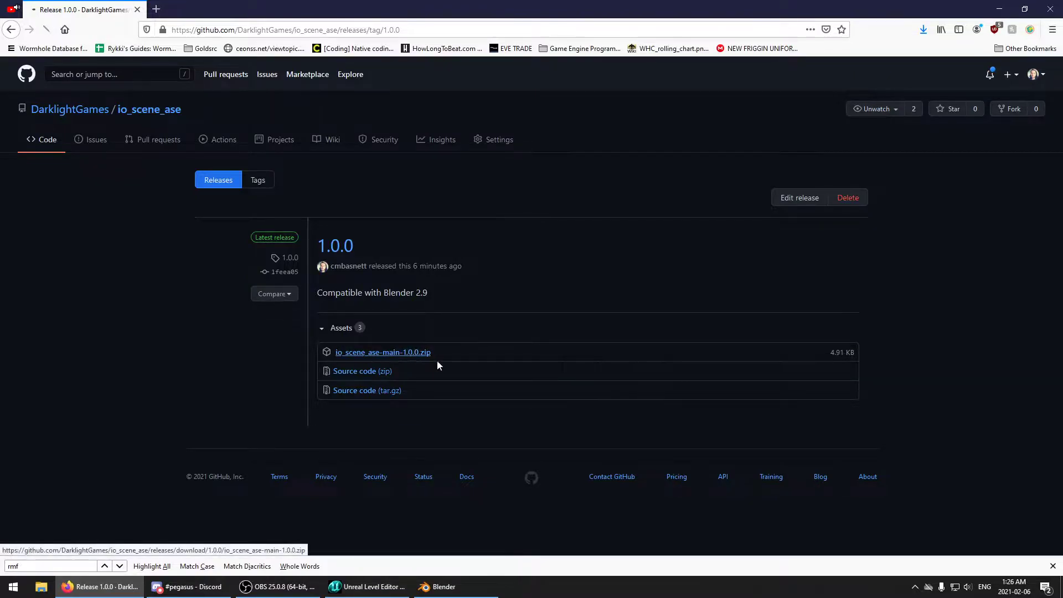
pyautogui.click(382, 353)
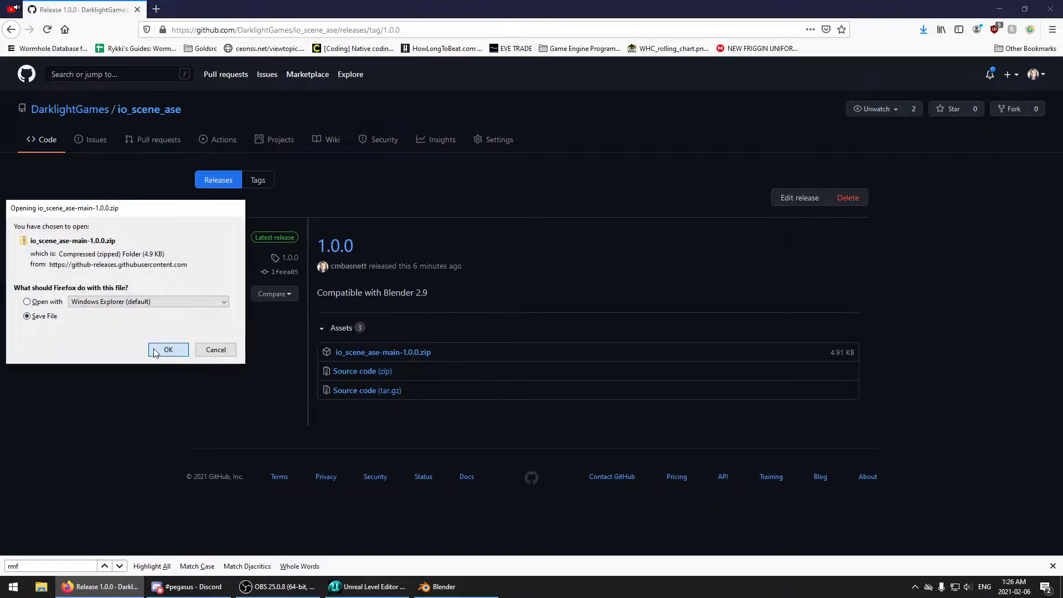
pyautogui.click(168, 349)
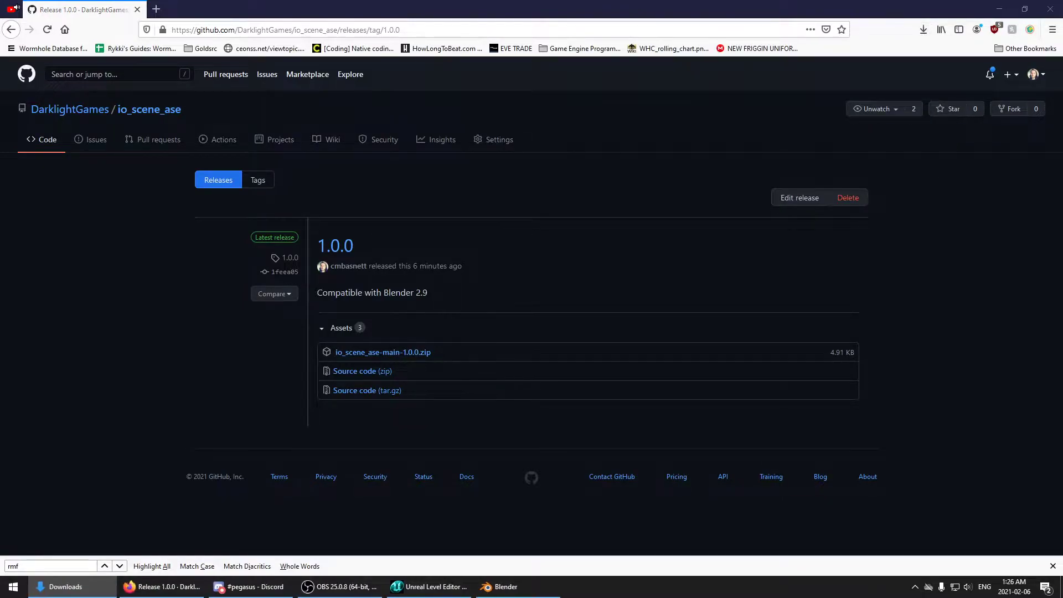
# Check the downloaded zip in the Downloads folder, then return to Blender.
pyautogui.click(65, 587)
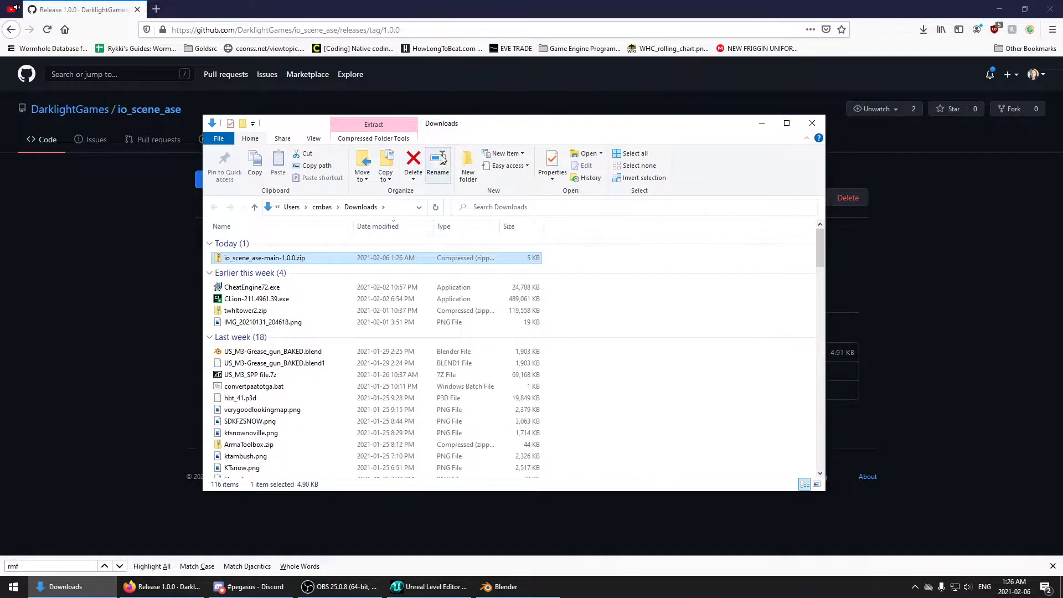
pyautogui.click(339, 207)
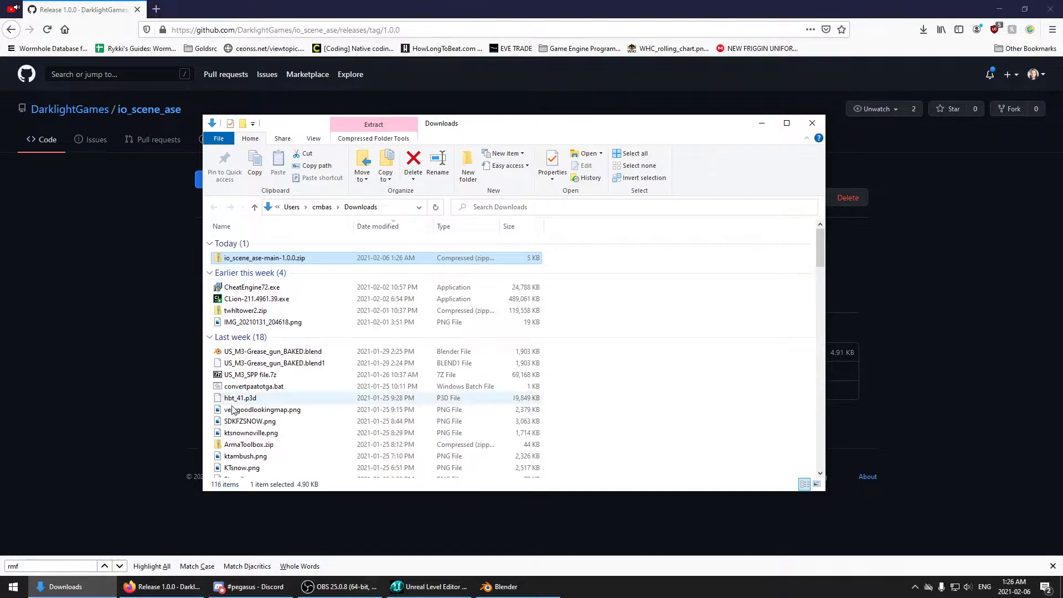
pyautogui.click(505, 587)
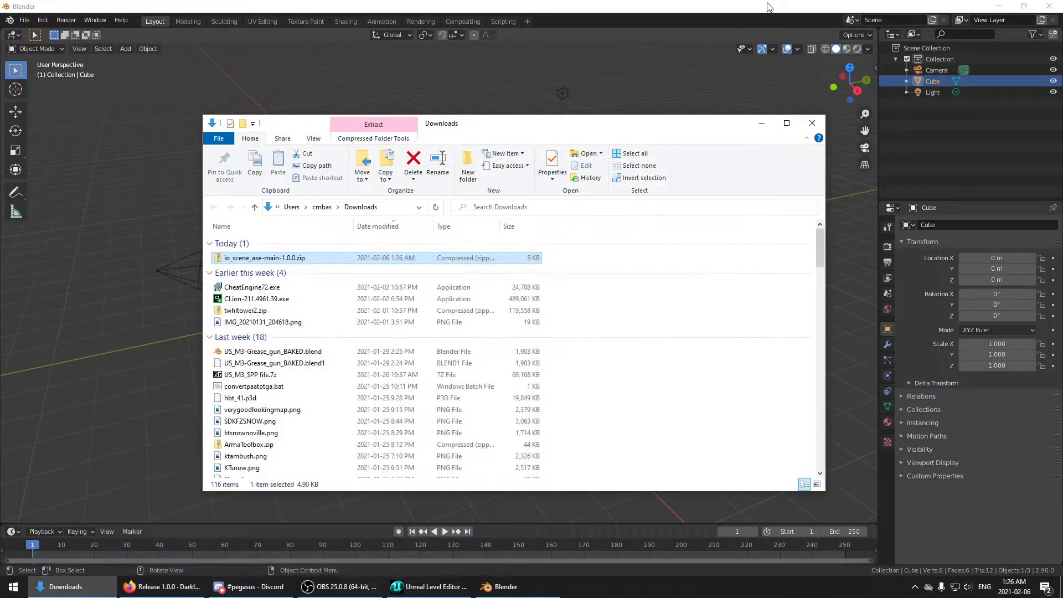
# Install the add-on from Downloads/io_scene_ase-main-1.0.0.zip via Preferences > Add-ons.
pyautogui.click(42, 20)
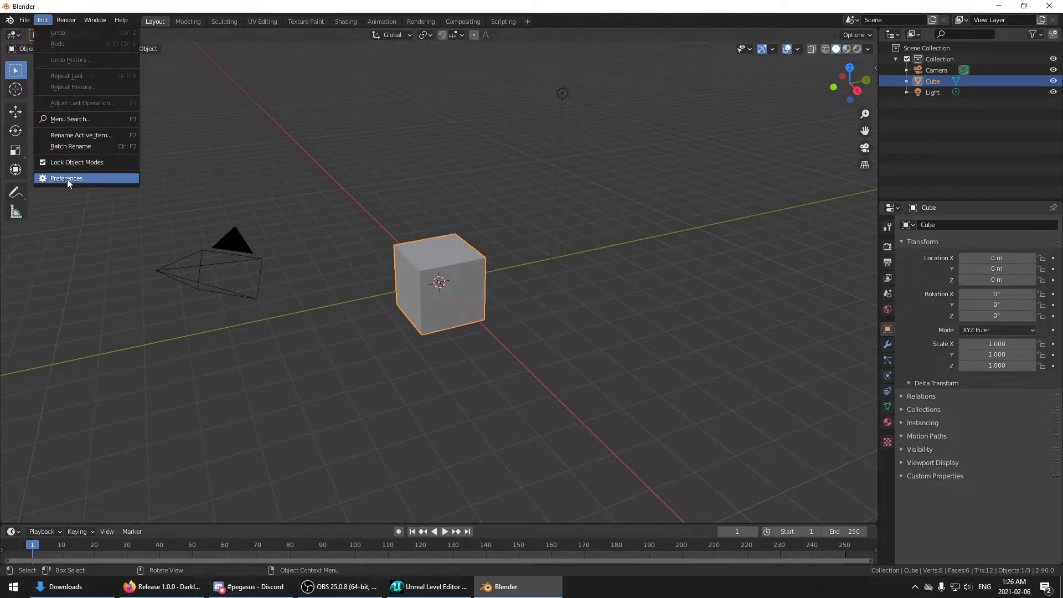
pyautogui.click(68, 177)
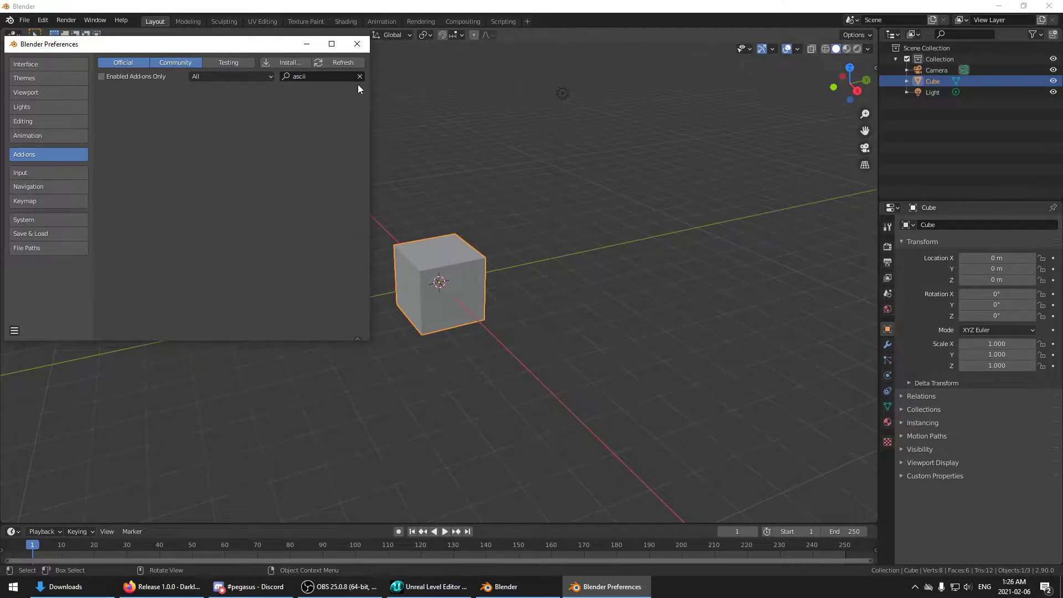
pyautogui.click(289, 62)
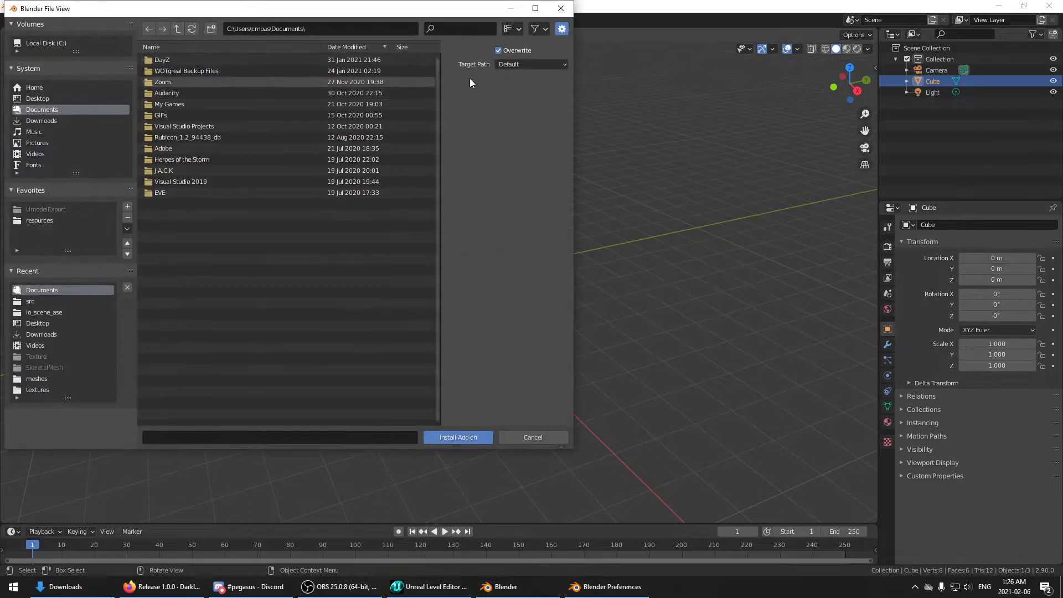
pyautogui.click(41, 121)
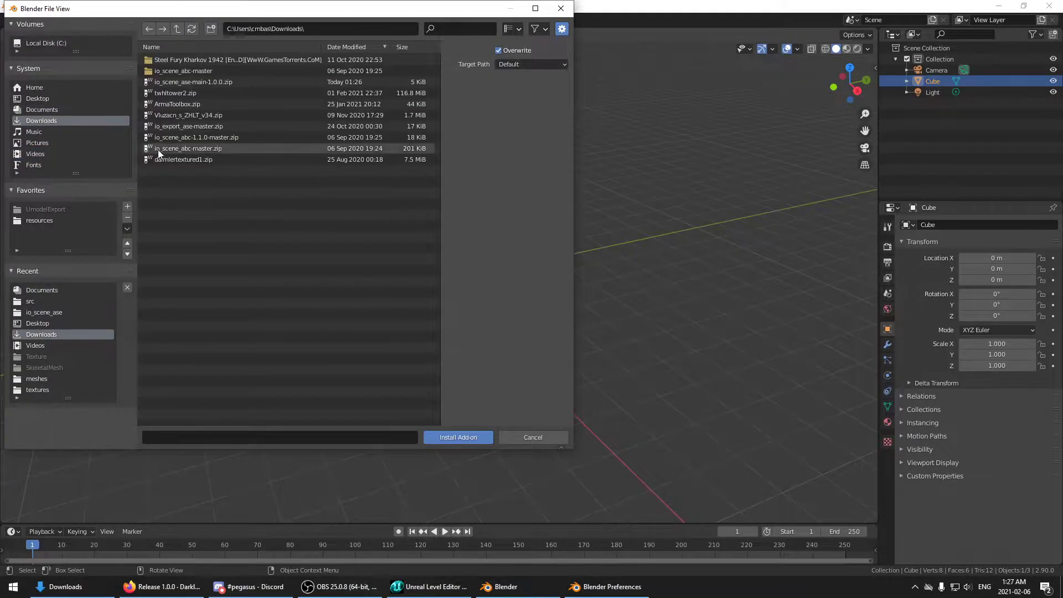
pyautogui.click(192, 81)
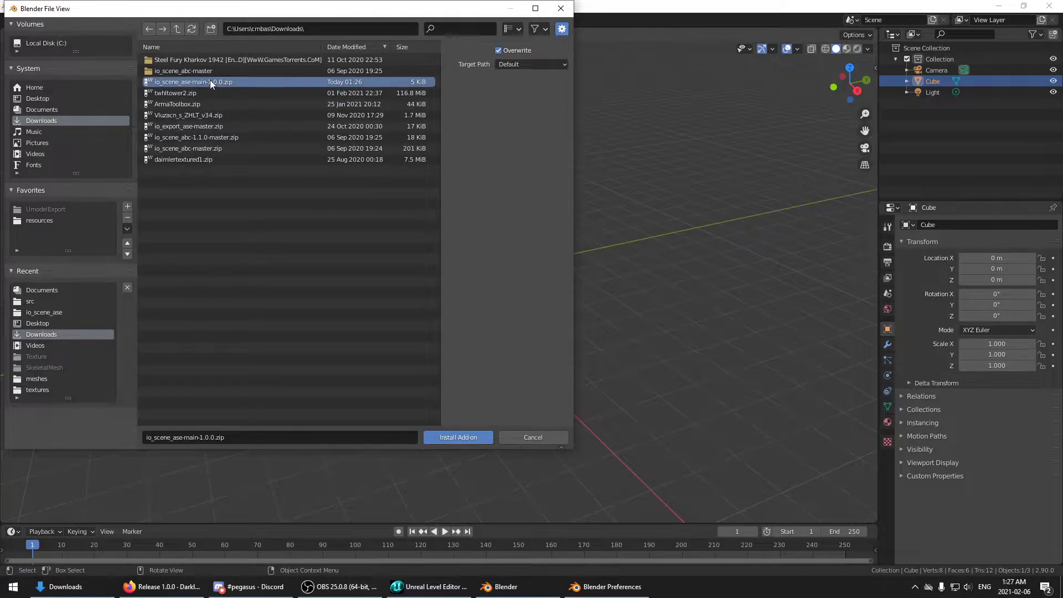
pyautogui.click(457, 436)
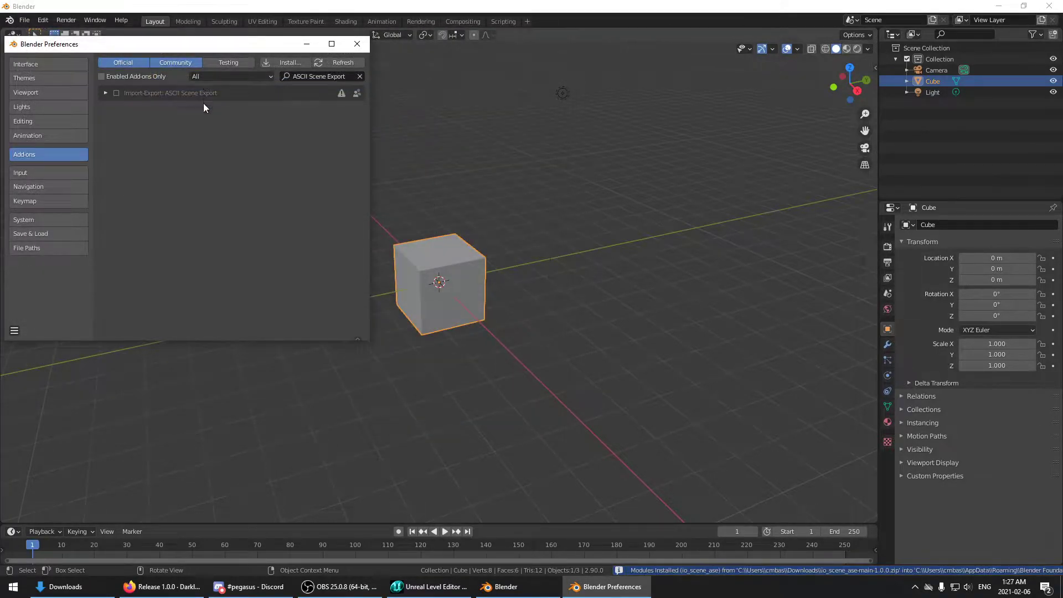
pyautogui.moveTo(217, 100)
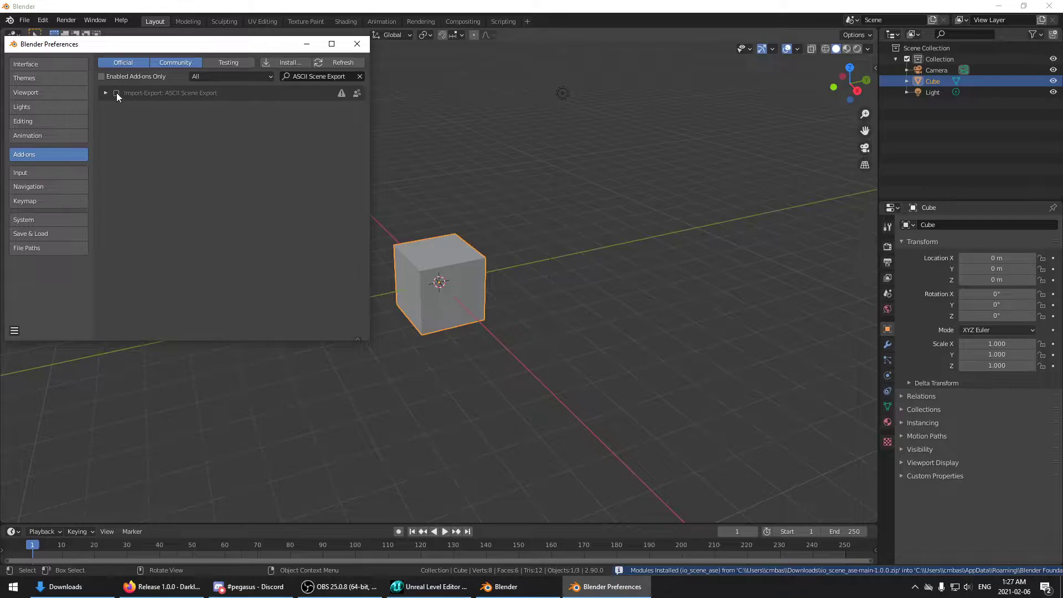
# Enable the Import-Export: ASCII Scene Export add-on and close preferences.
pyautogui.click(106, 93)
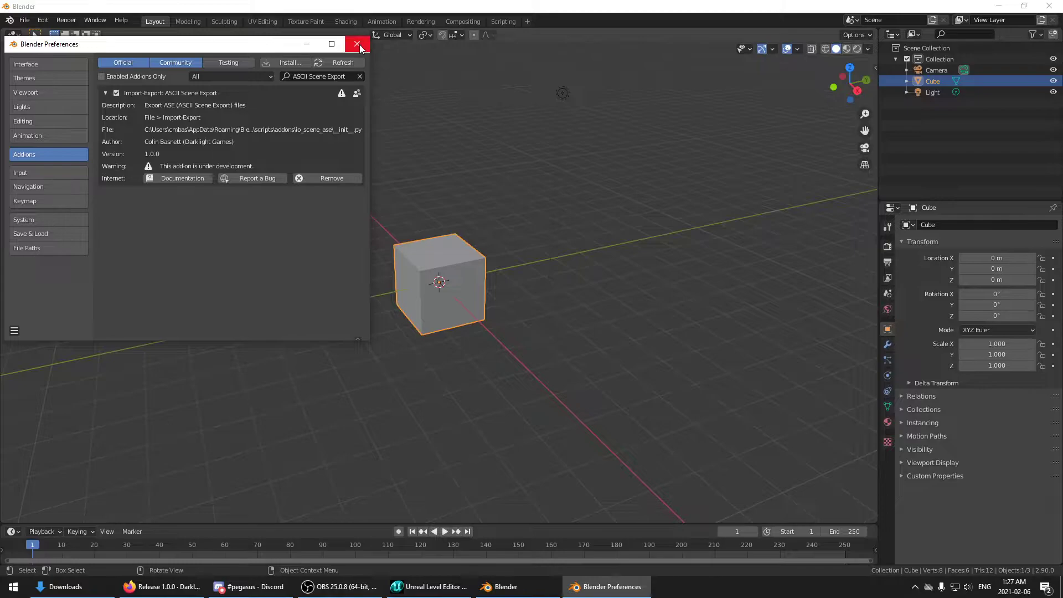
pyautogui.click(358, 43)
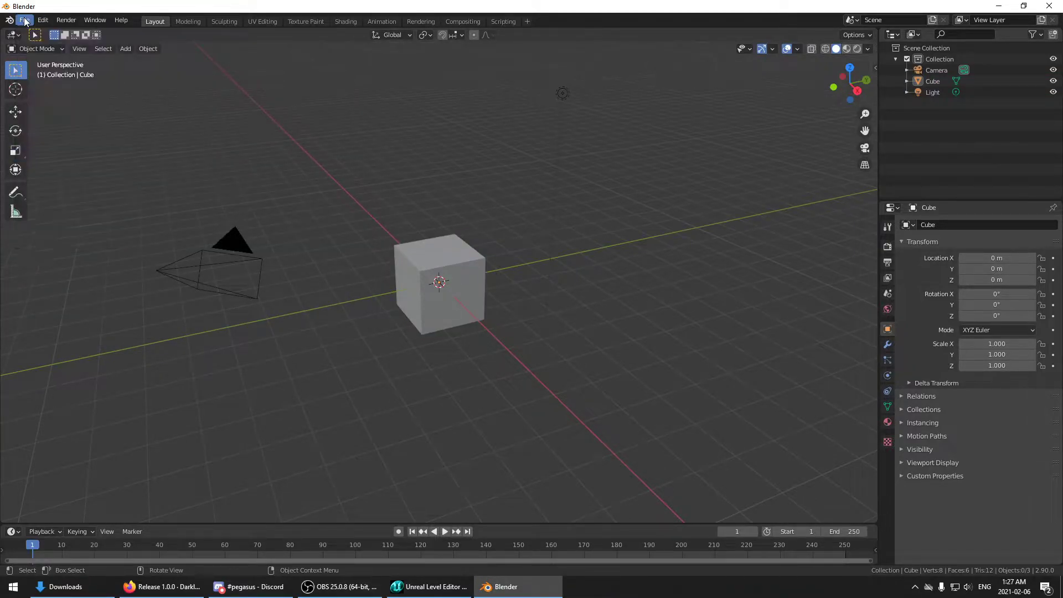
pyautogui.click(23, 20)
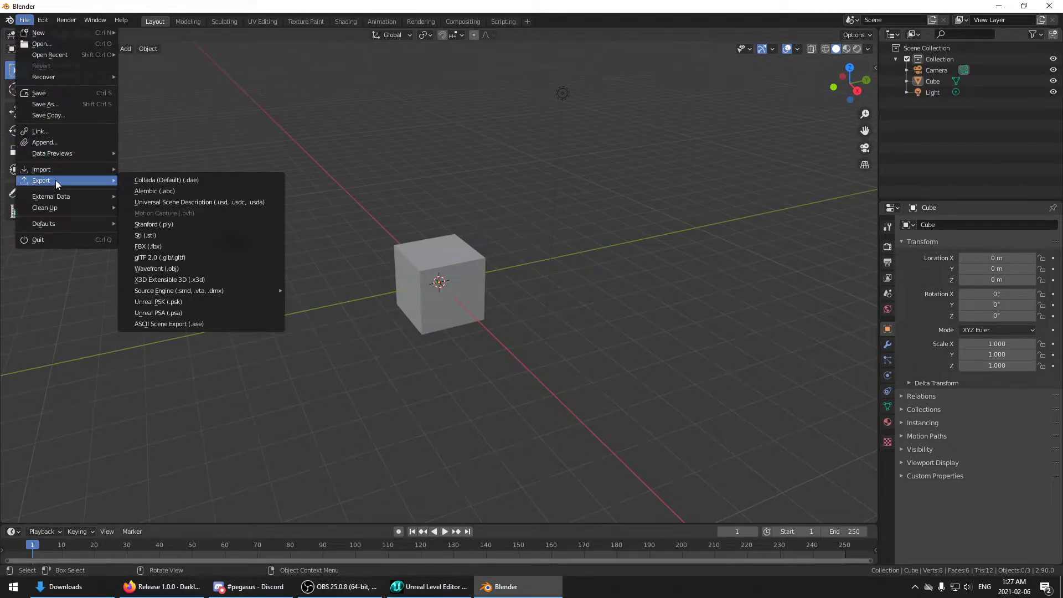
pyautogui.moveTo(204, 224)
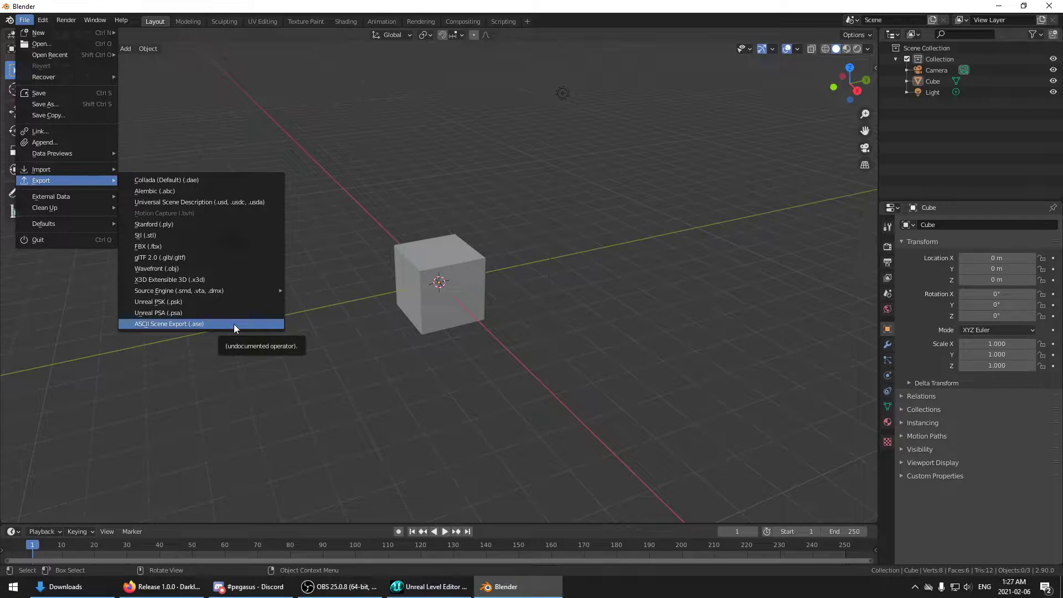
pyautogui.click(439, 281)
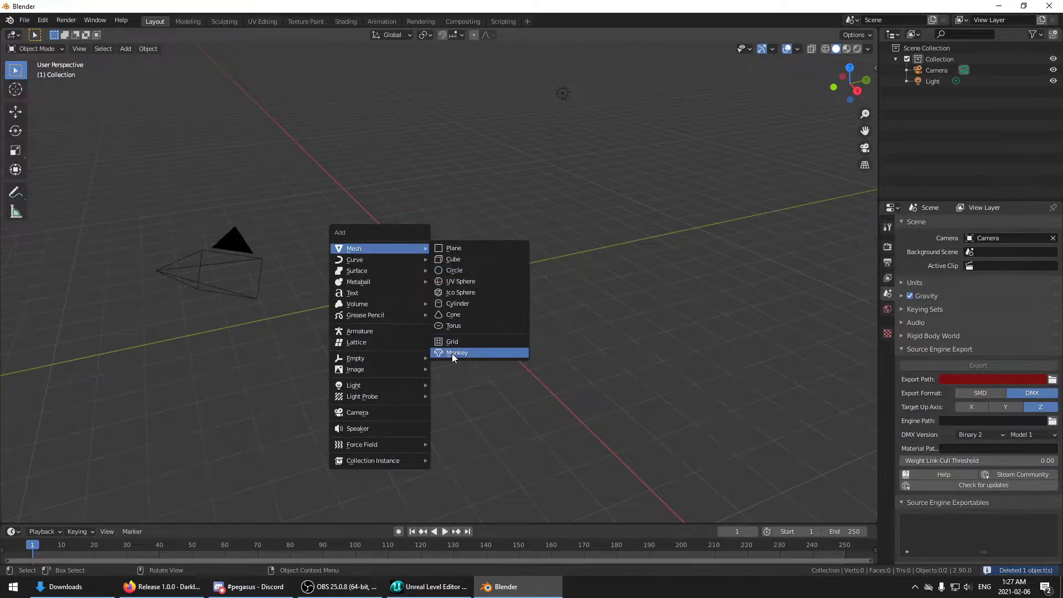
# Add a Monkey mesh, shade Suzanne smooth and give it a Subdivision Surface modifier.
pyautogui.click(456, 353)
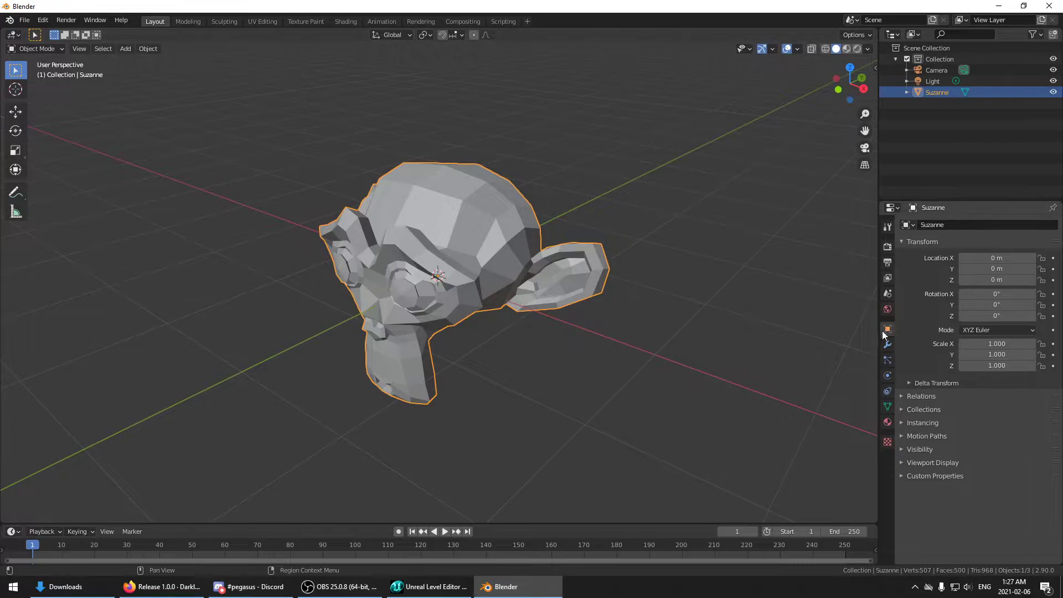
pyautogui.rightClick(438, 272)
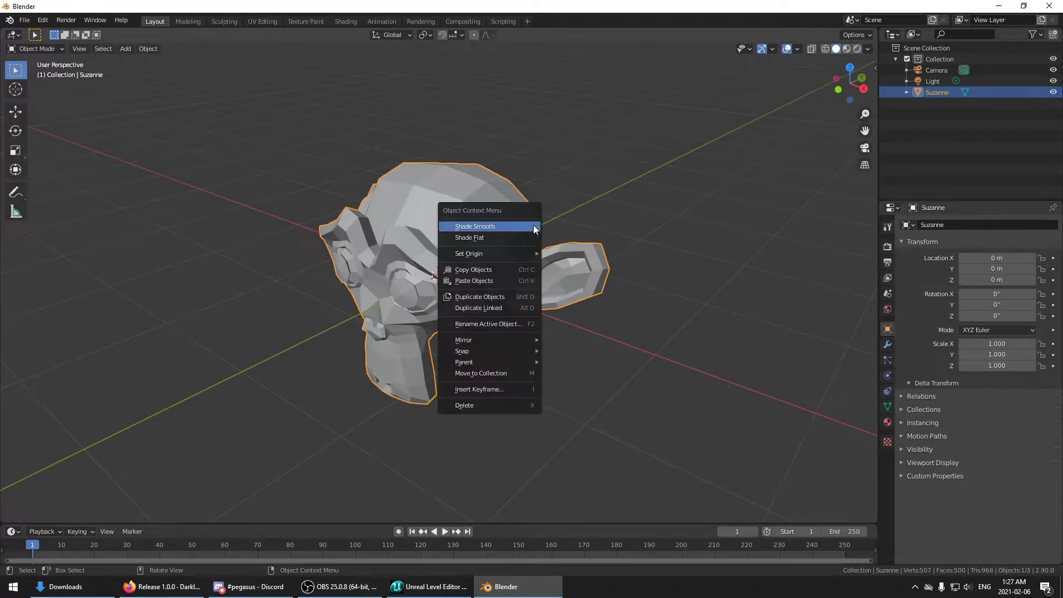
pyautogui.click(475, 226)
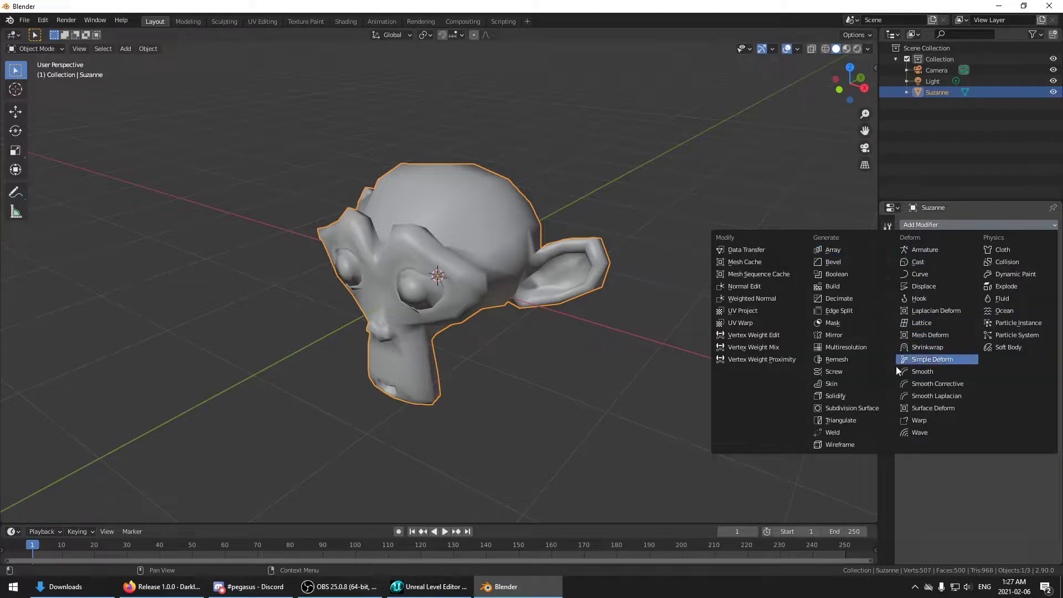
pyautogui.click(852, 408)
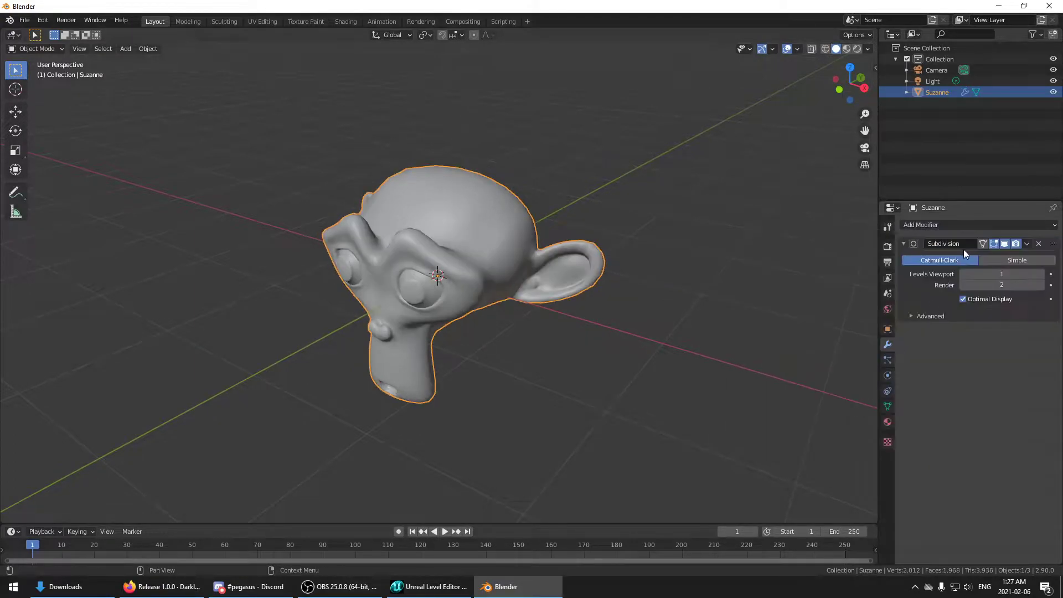
pyautogui.click(1038, 244)
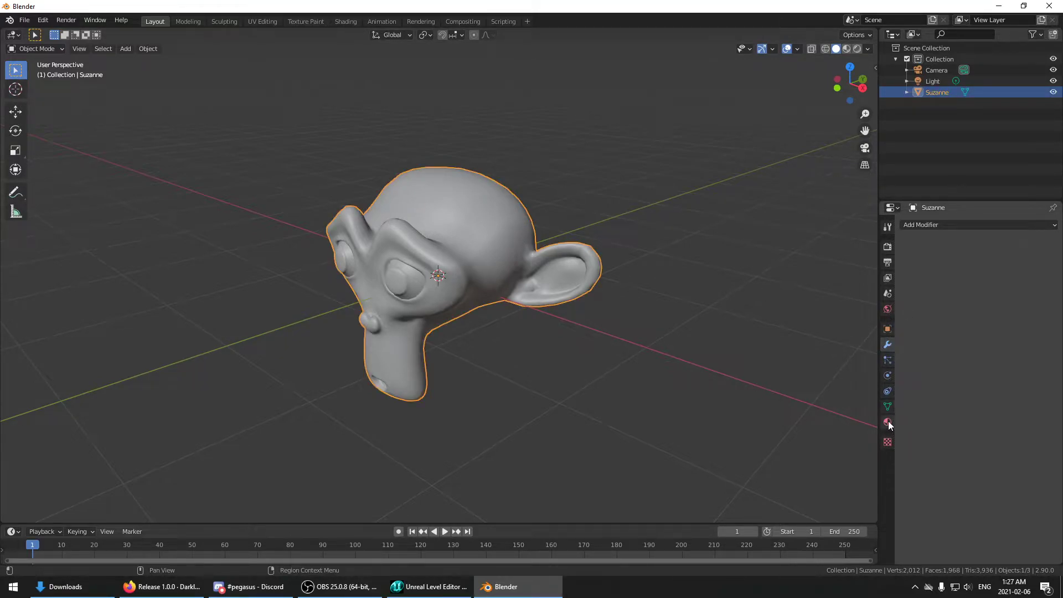
# Create then remove a material on Suzanne and attempt an ASE export, which fails.
pyautogui.click(887, 422)
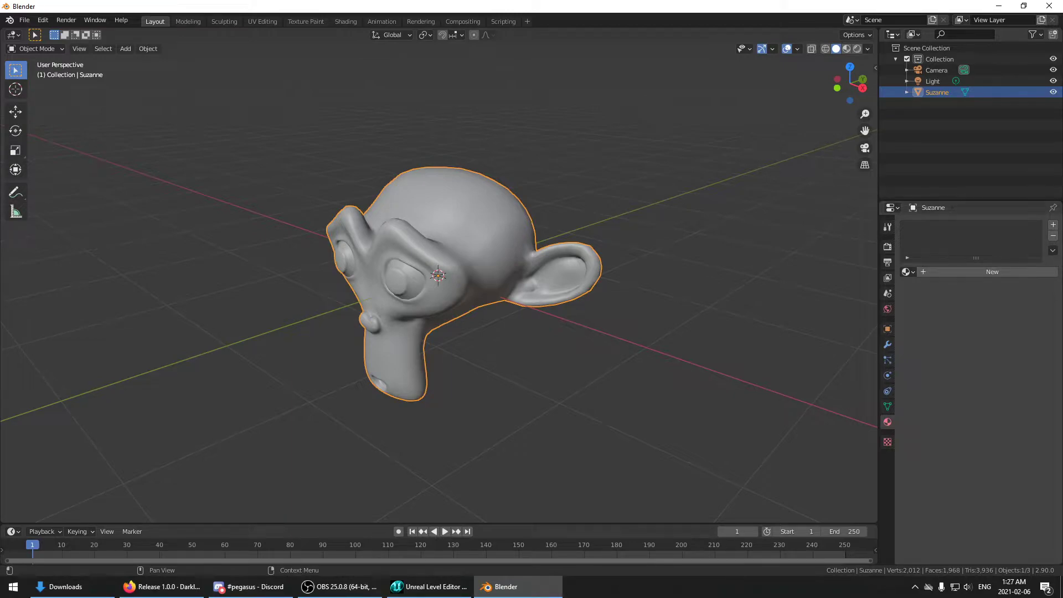
pyautogui.click(991, 273)
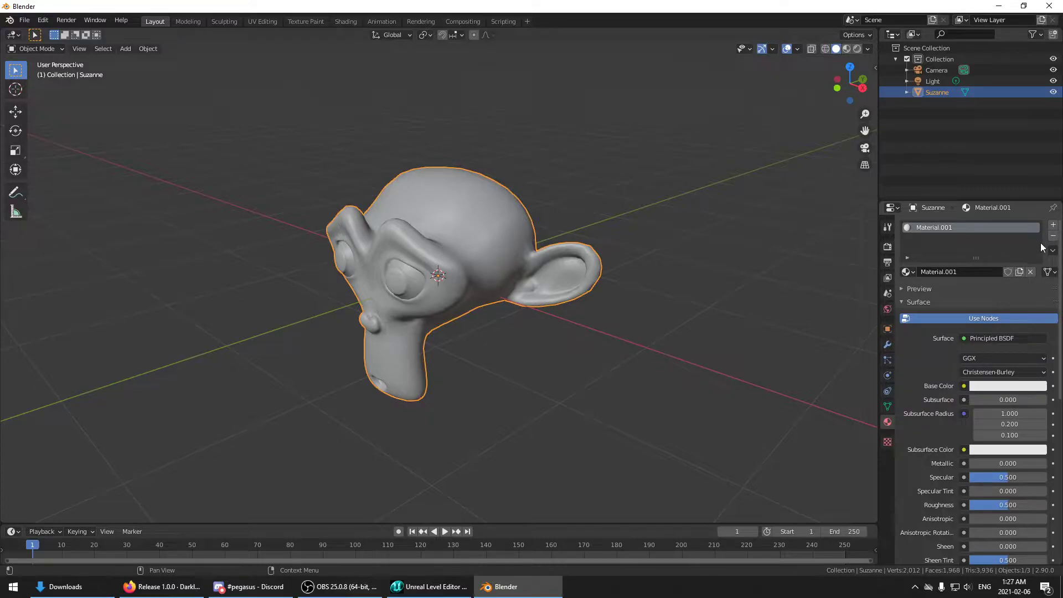
pyautogui.click(25, 20)
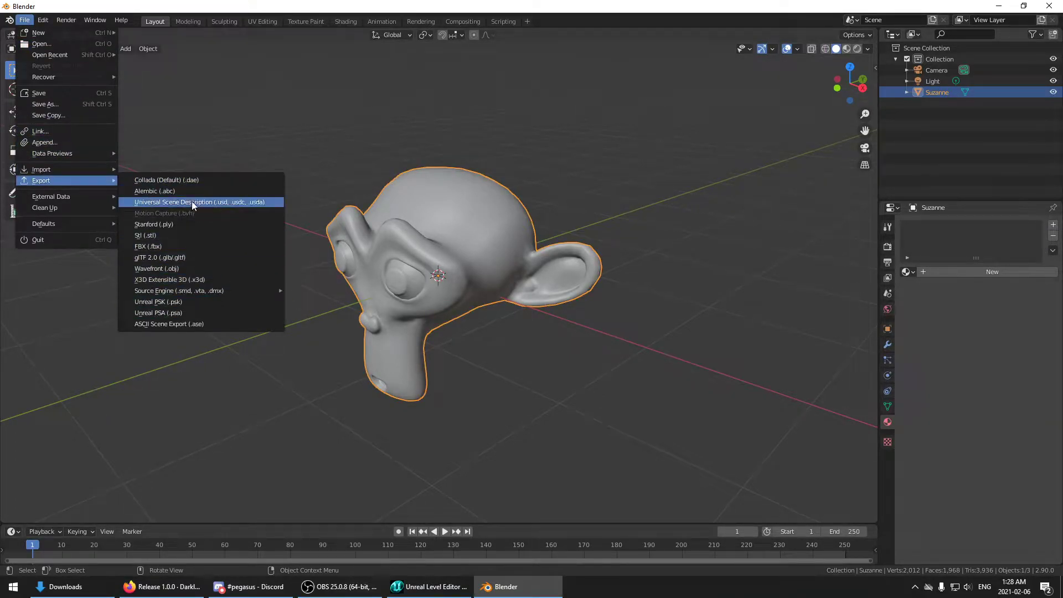
pyautogui.click(169, 323)
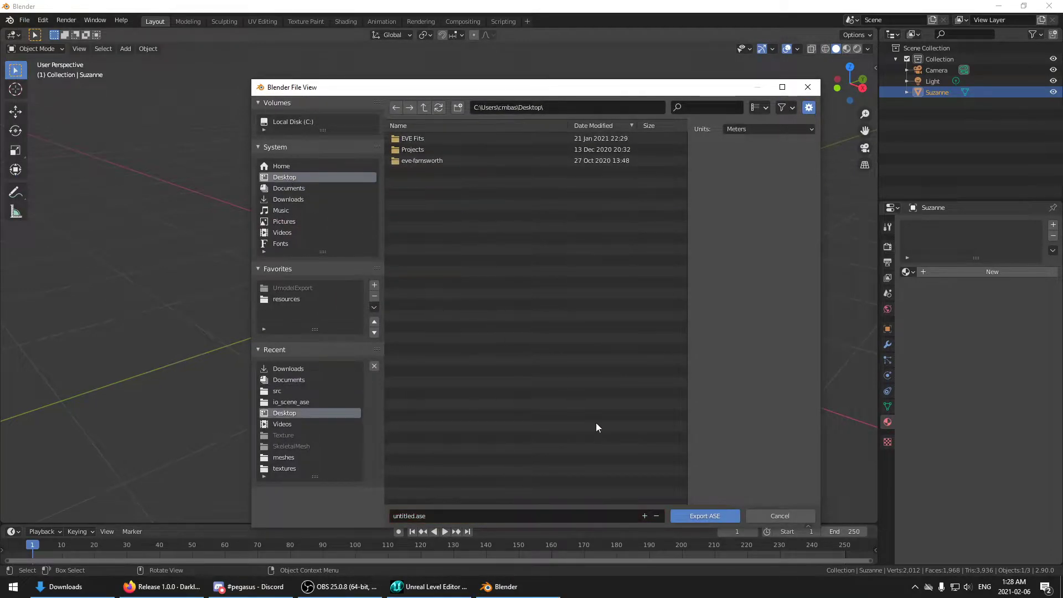
pyautogui.click(704, 516)
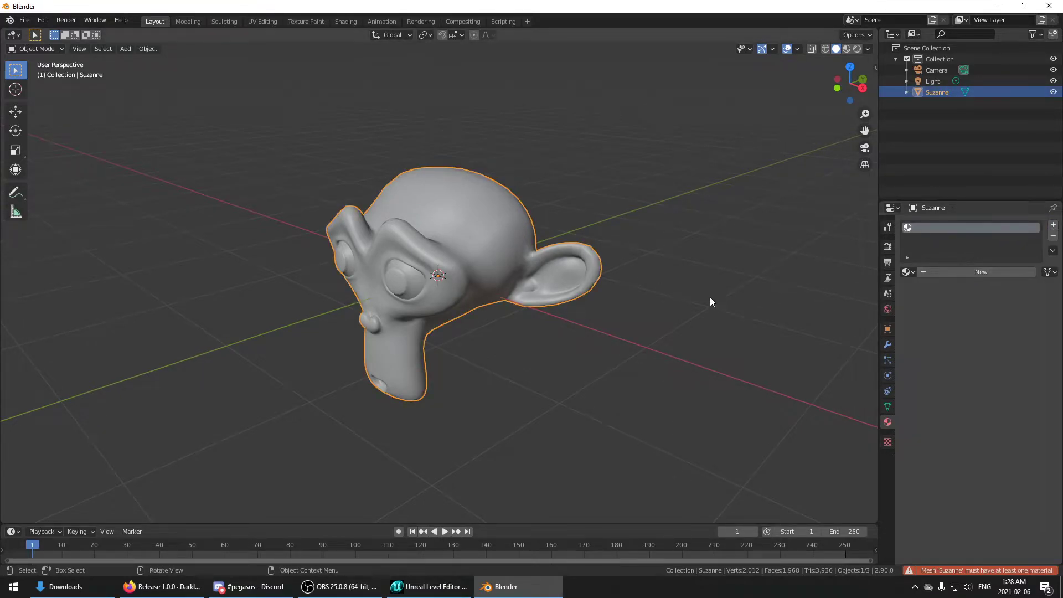
# Dismiss the error and retry the ASCII Scene Export, again hitting the material error.
pyautogui.click(711, 301)
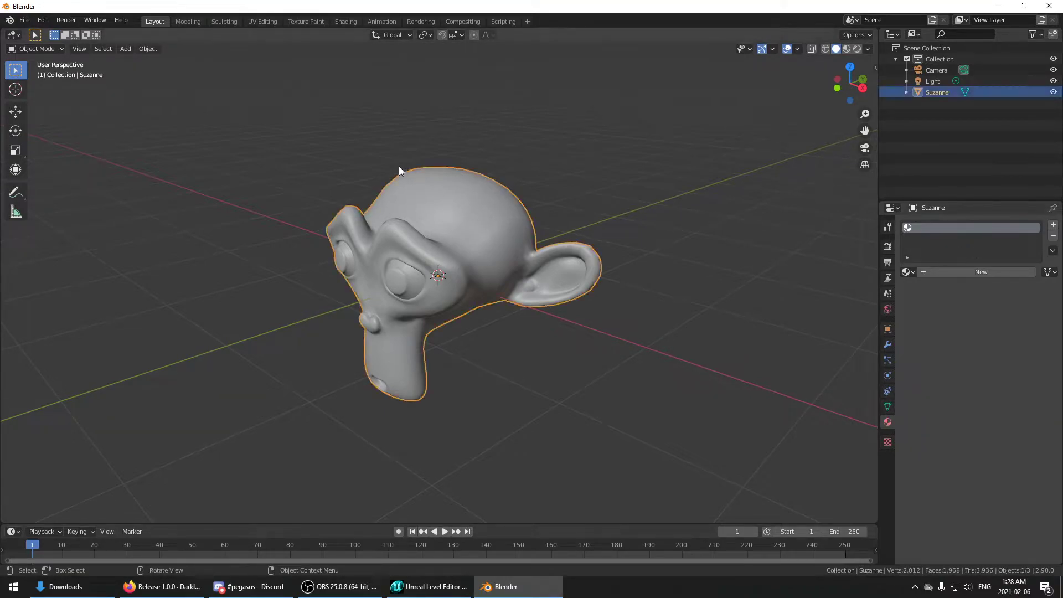
pyautogui.click(23, 19)
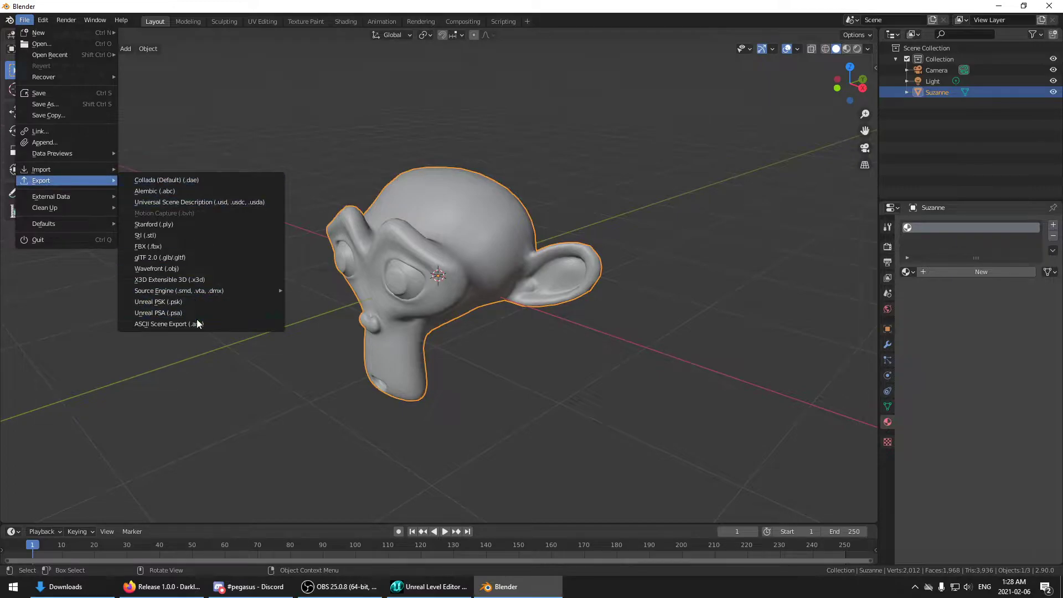
pyautogui.click(167, 323)
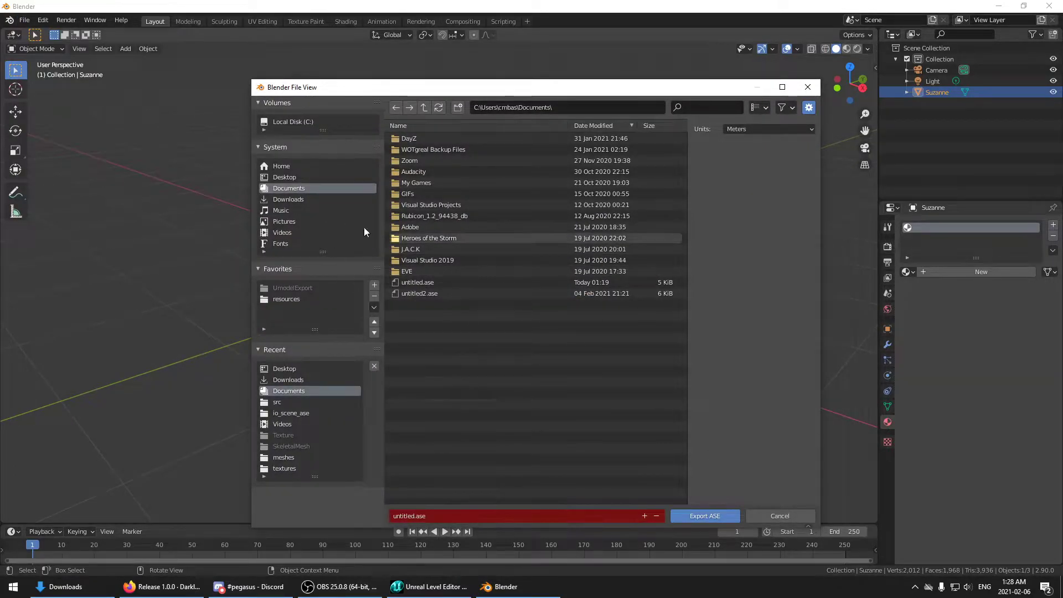
pyautogui.click(704, 516)
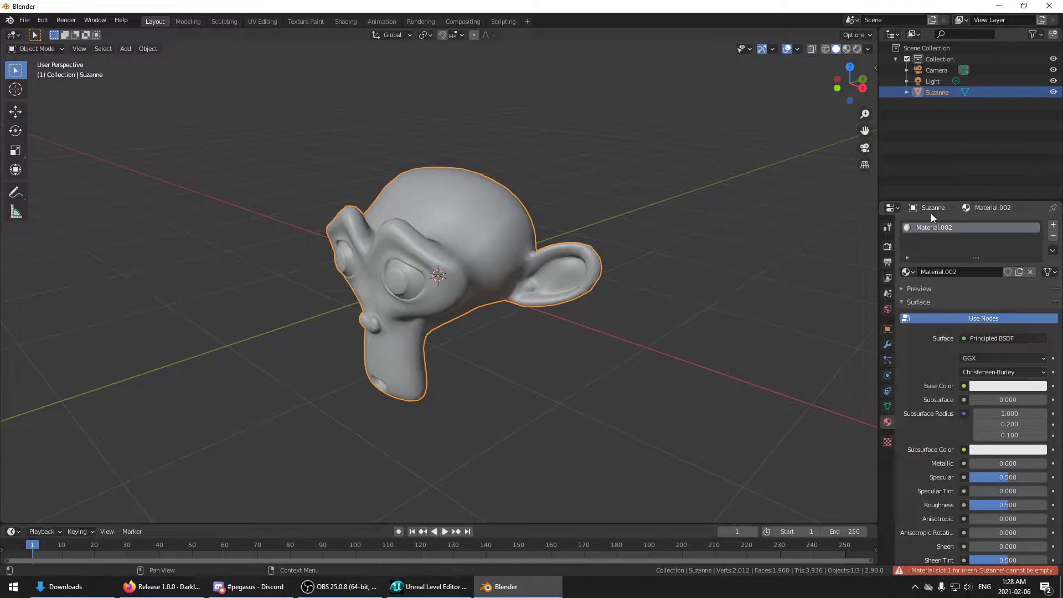
pyautogui.moveTo(988, 233)
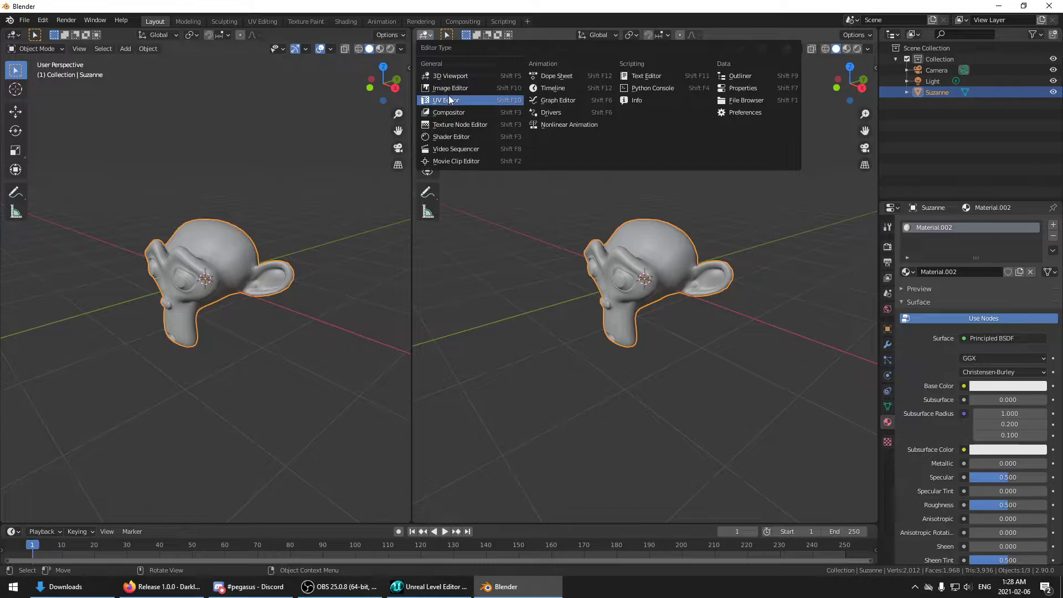
# Generate a Color Grid image in the Image Editor and load it into Suzanne's Image Texture node.
pyautogui.click(446, 99)
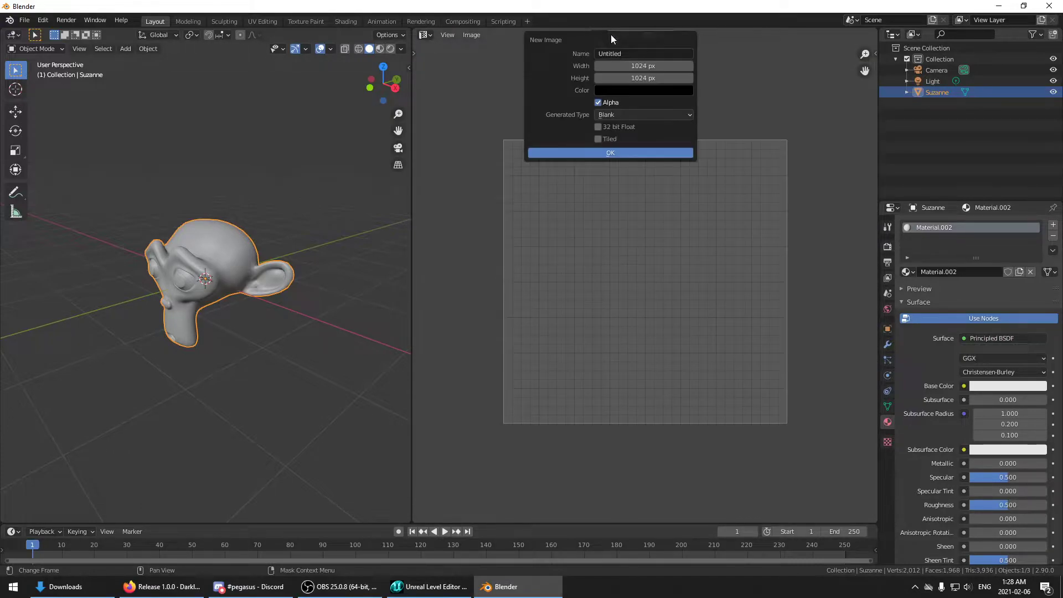
pyautogui.click(643, 114)
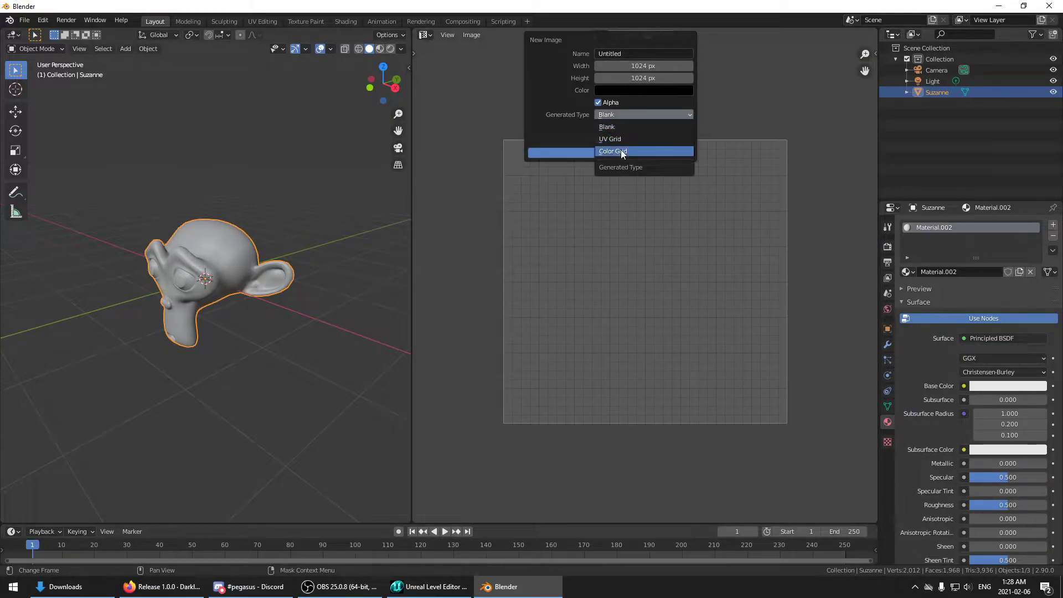
pyautogui.click(612, 151)
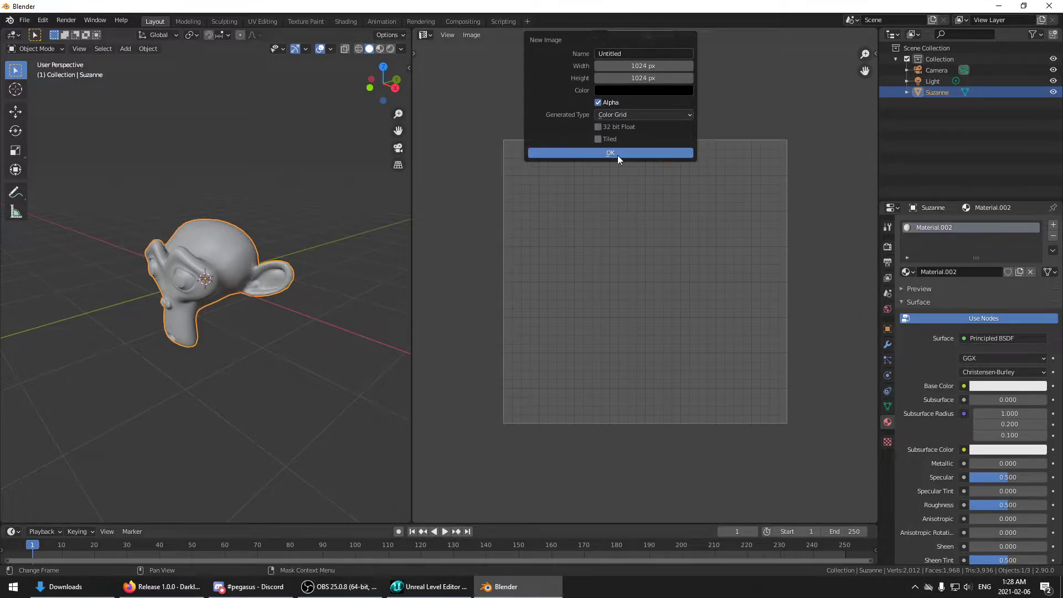
pyautogui.click(610, 152)
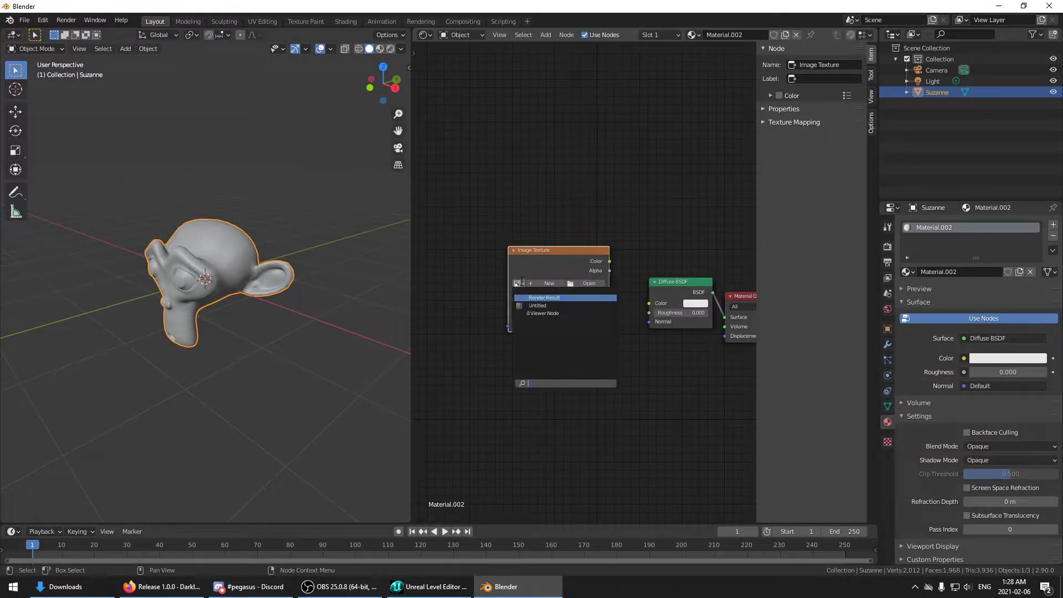
pyautogui.click(539, 305)
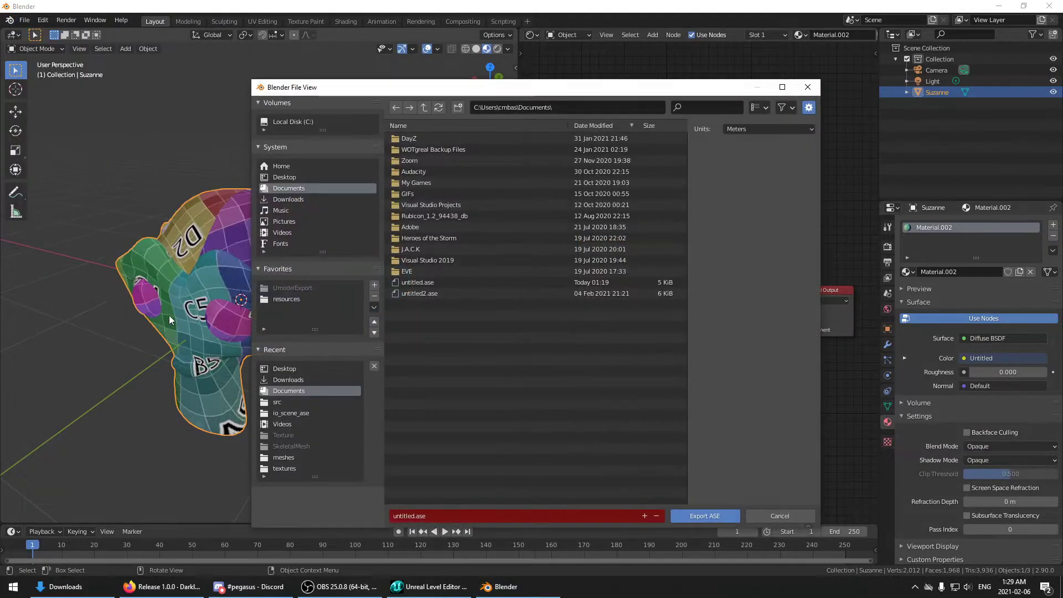
# Target the Desktop folder and name the export file suzanne.ase.
pyautogui.click(285, 177)
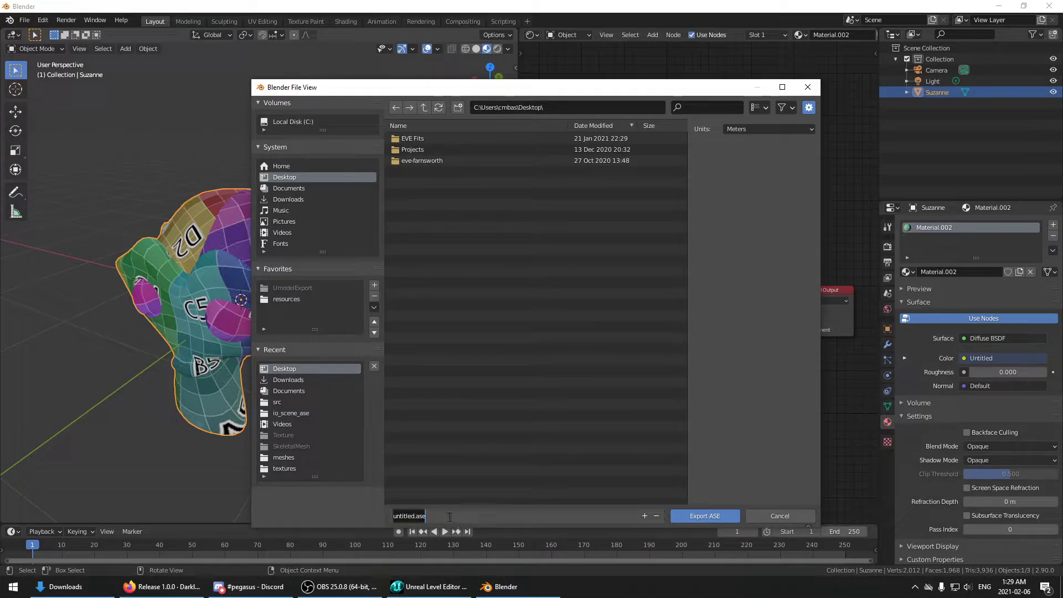
pyautogui.write('suzanne')
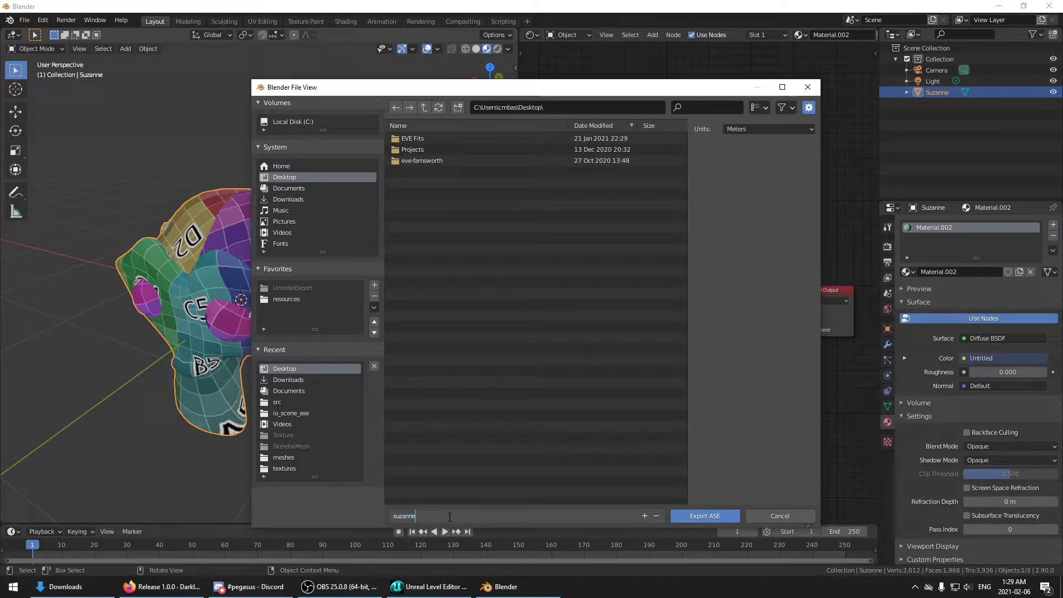
pyautogui.write('.ase')
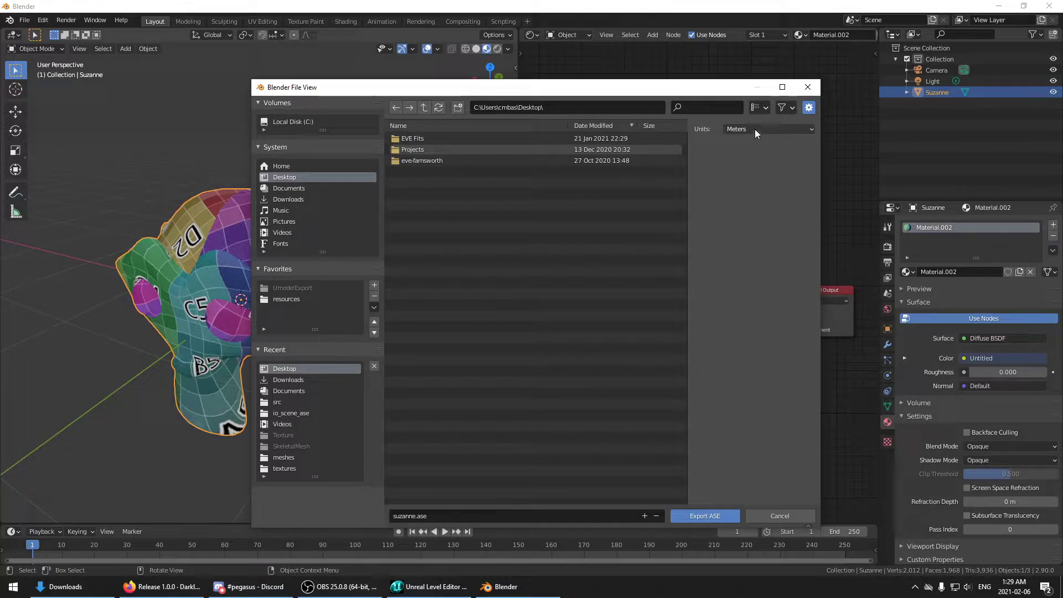
# Choose the export unit scale and export suzanne.ase successfully.
pyautogui.click(768, 129)
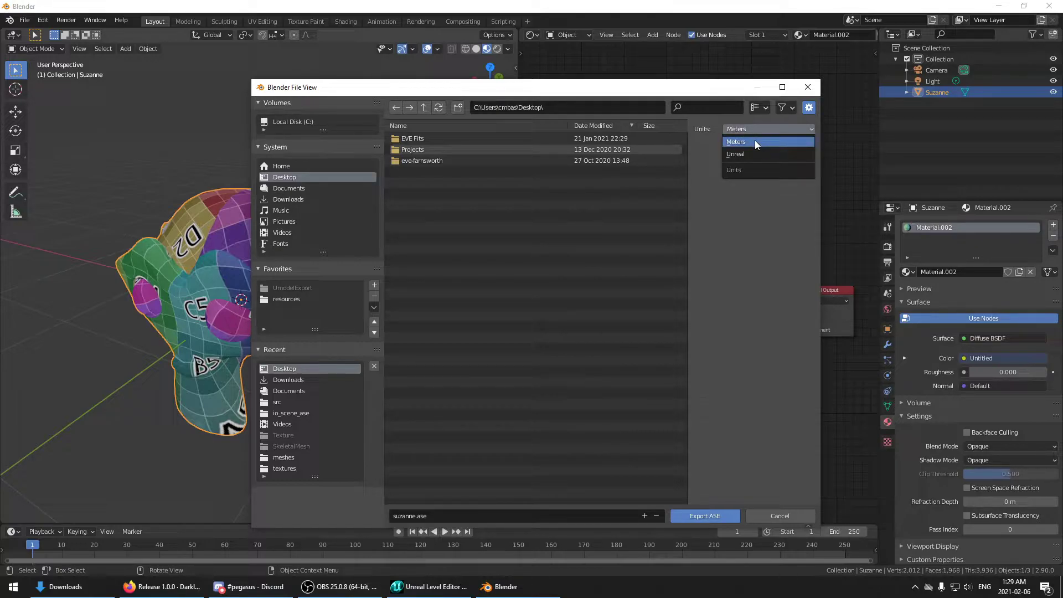
pyautogui.click(737, 141)
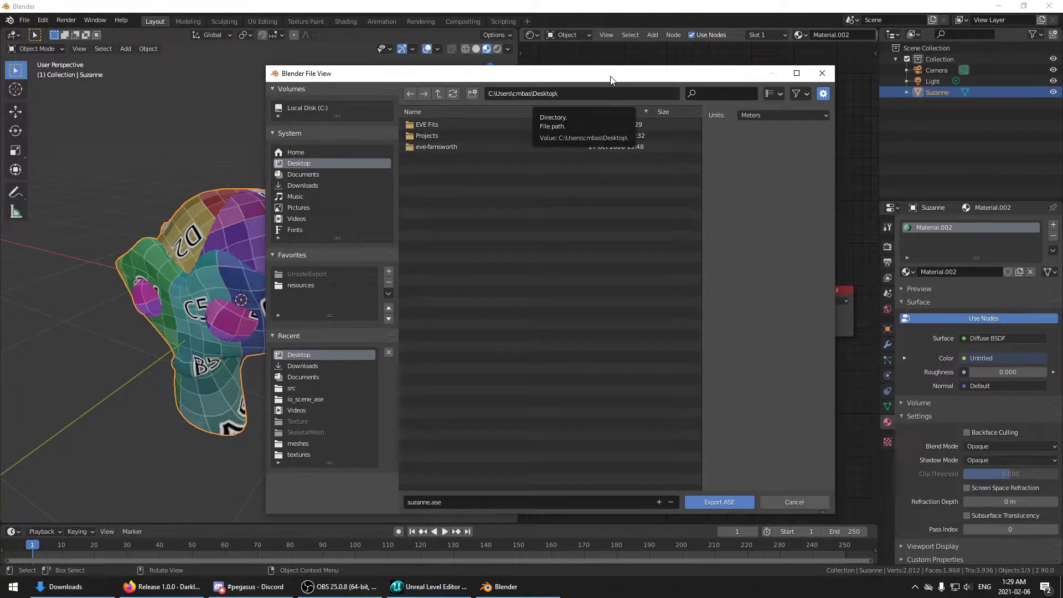
pyautogui.moveTo(631, 85)
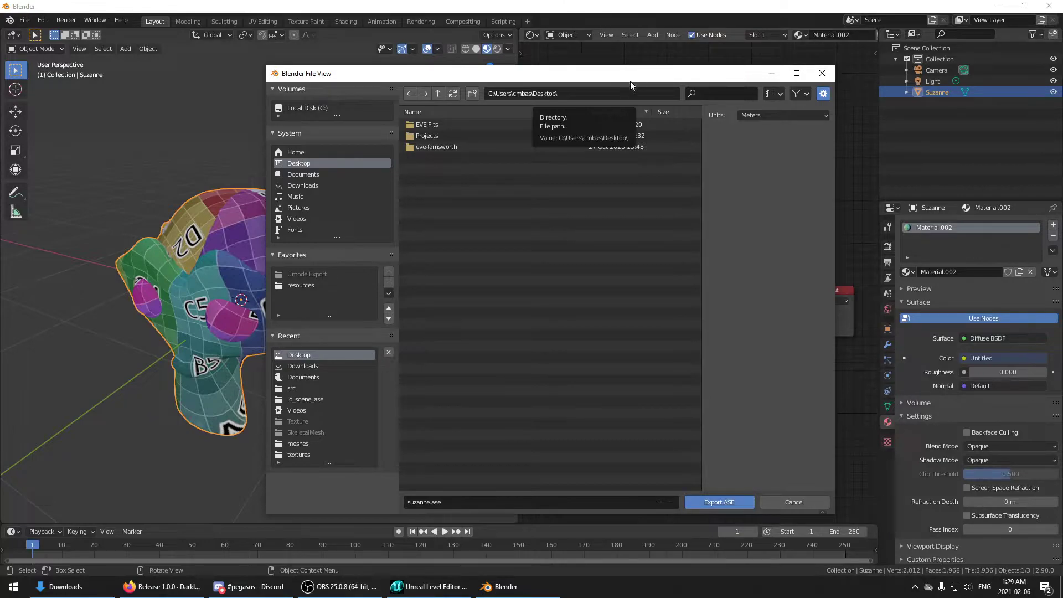
pyautogui.click(782, 114)
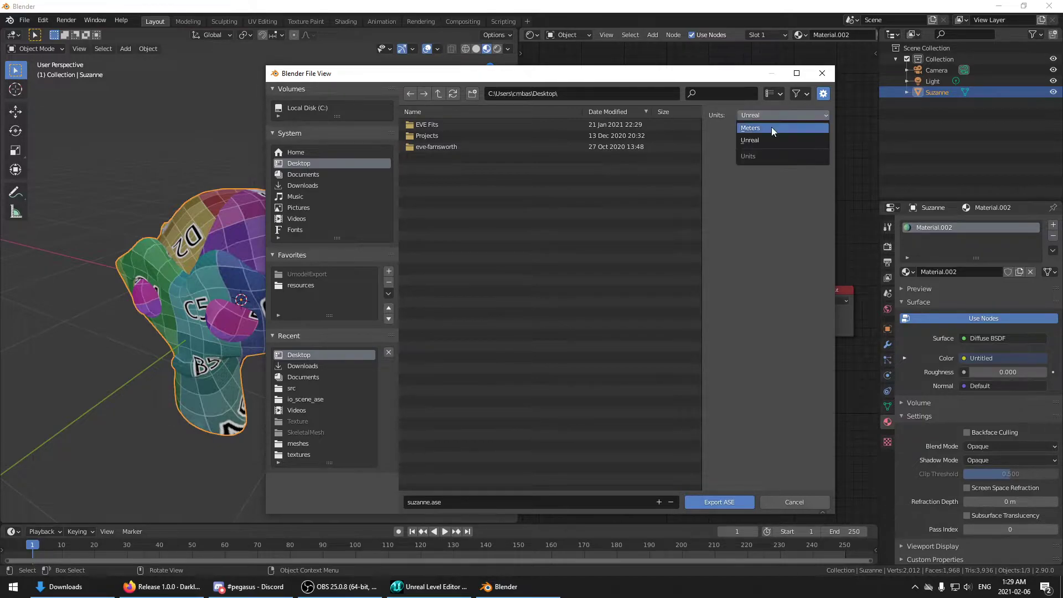
pyautogui.click(750, 128)
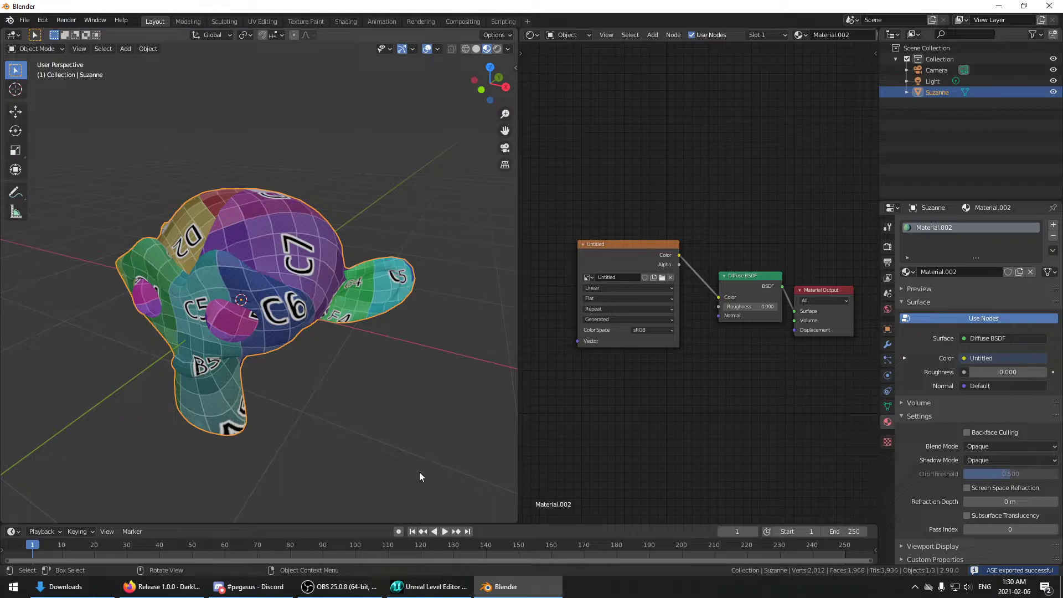
# In Unreal's Static Meshes browser, import suzanne.ase into group BT7.
pyautogui.click(428, 587)
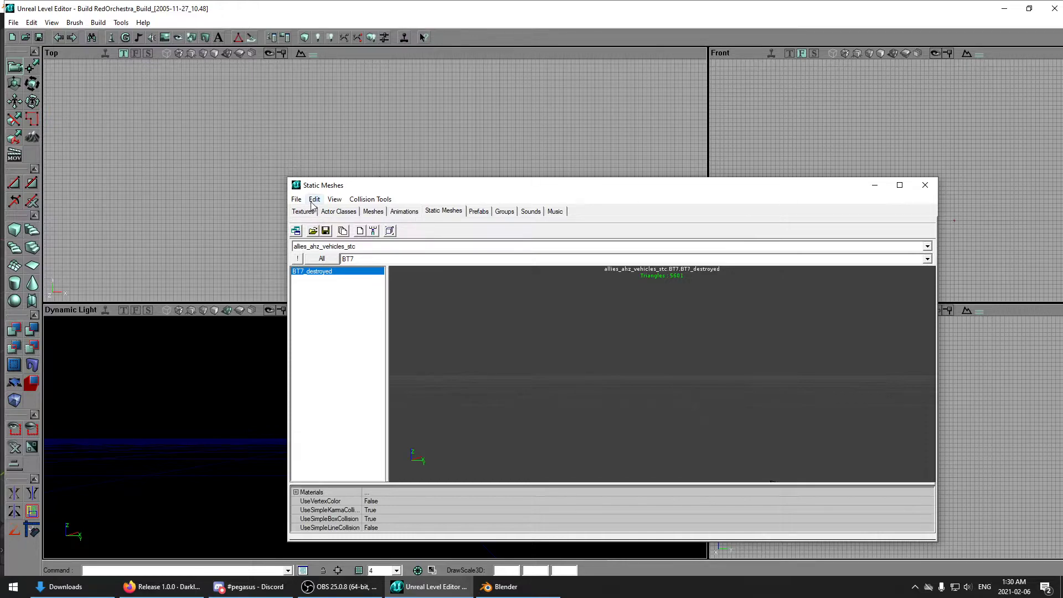
pyautogui.click(296, 198)
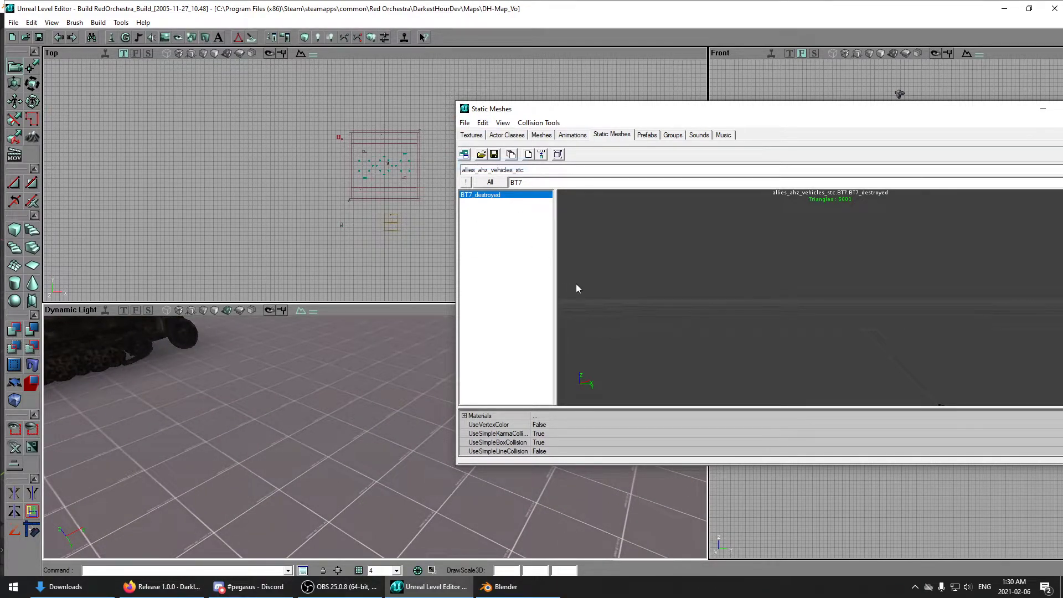
pyautogui.click(481, 154)
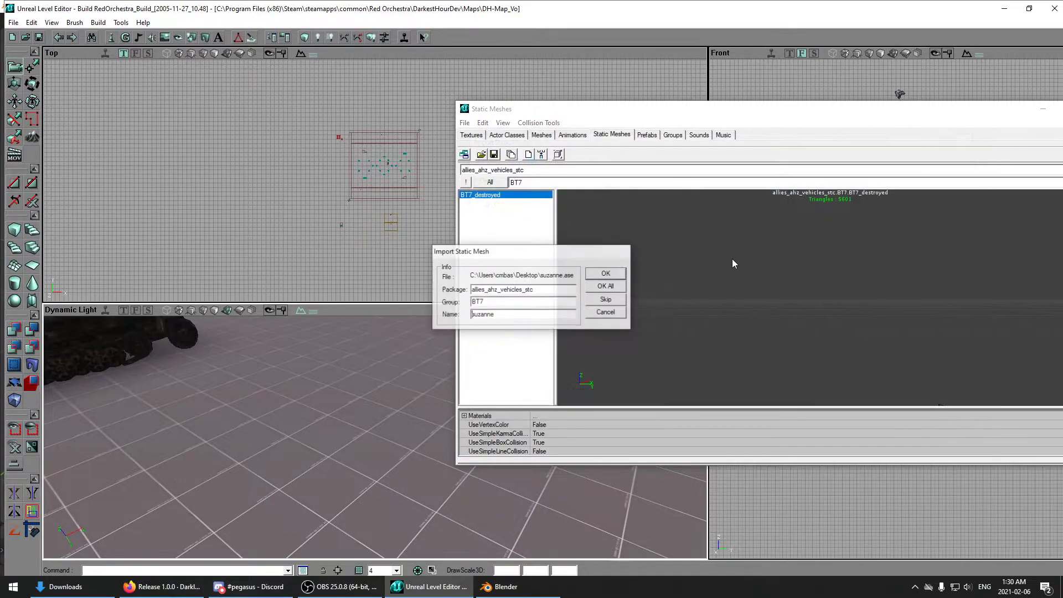
pyautogui.click(605, 273)
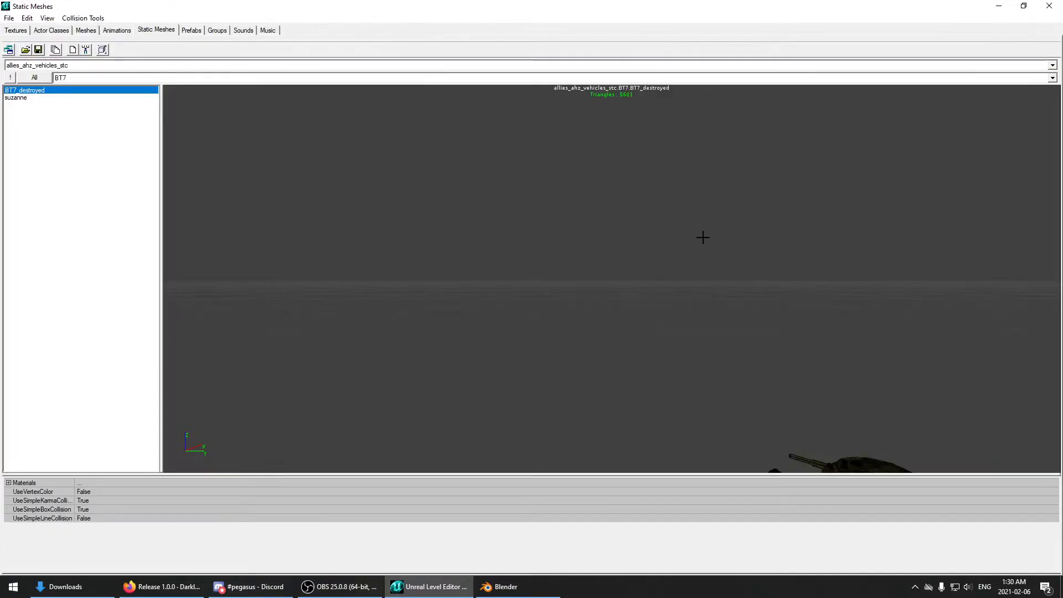
# Preview the imported suzanne static mesh and zoom in on the monkey head.
pyautogui.click(16, 102)
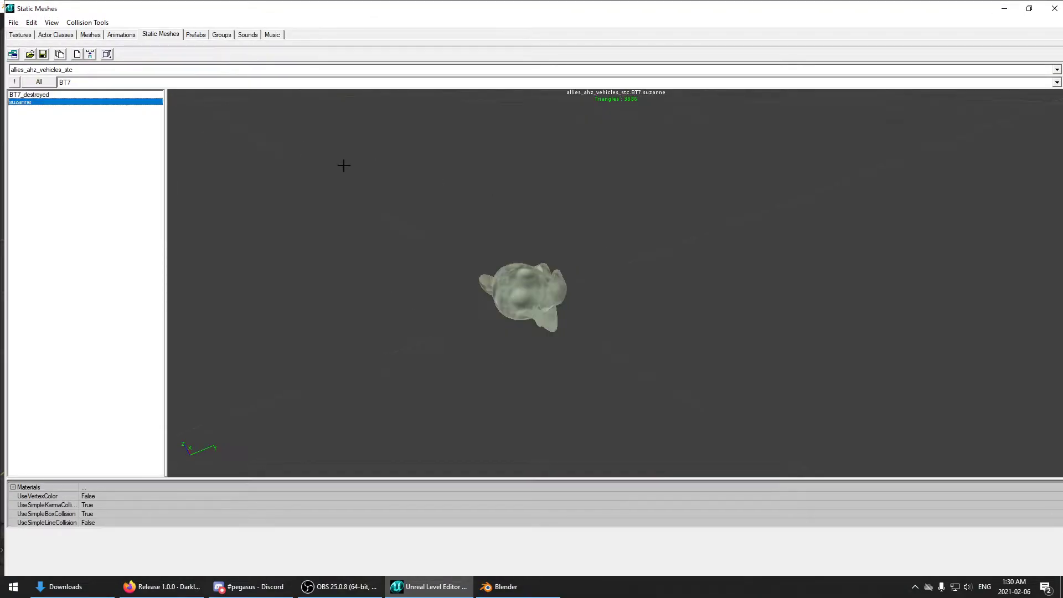
pyautogui.moveTo(522, 294); pyautogui.dragTo(674, 237)
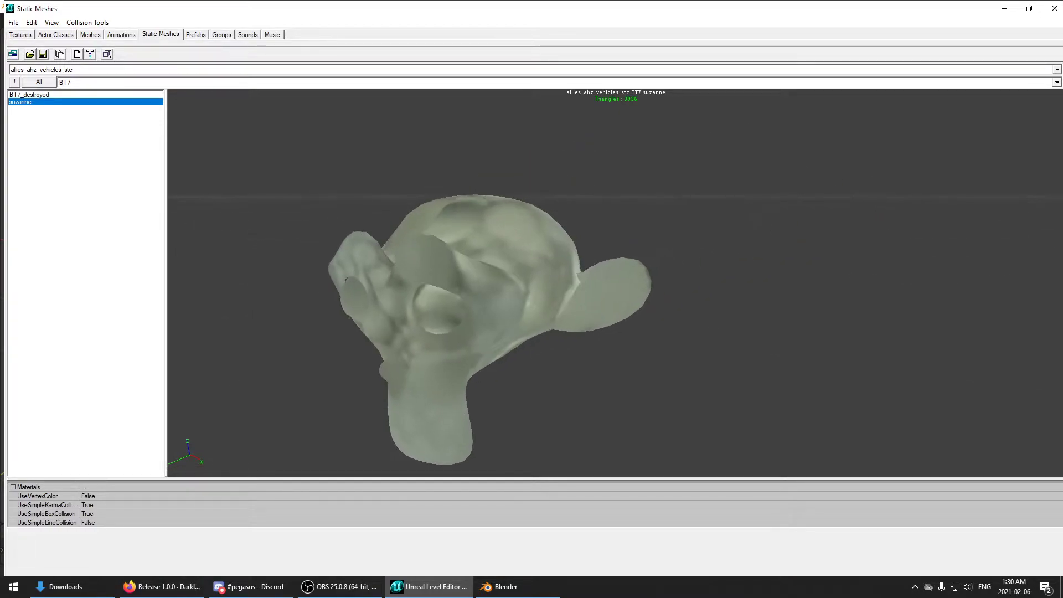
# Import the colorgrid texture and return to the Static Meshes browser.
pyautogui.click(10, 19)
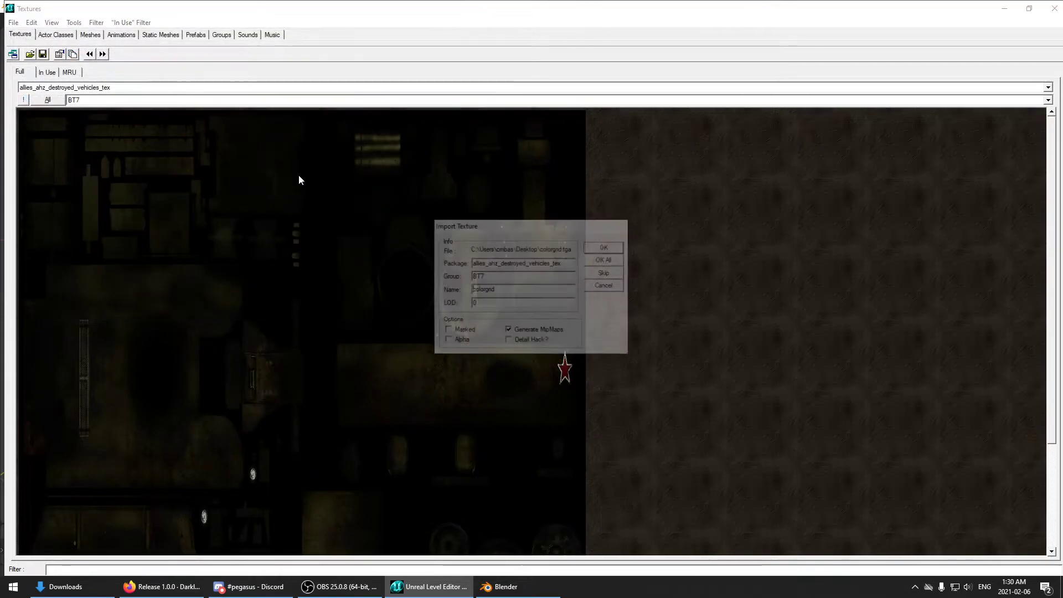
pyautogui.click(602, 247)
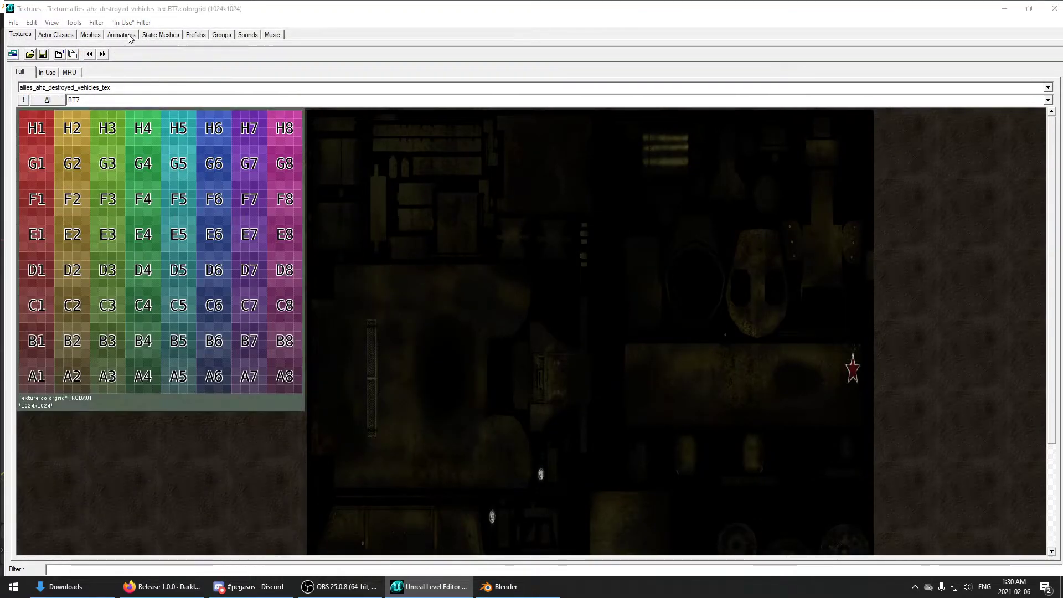
pyautogui.click(160, 34)
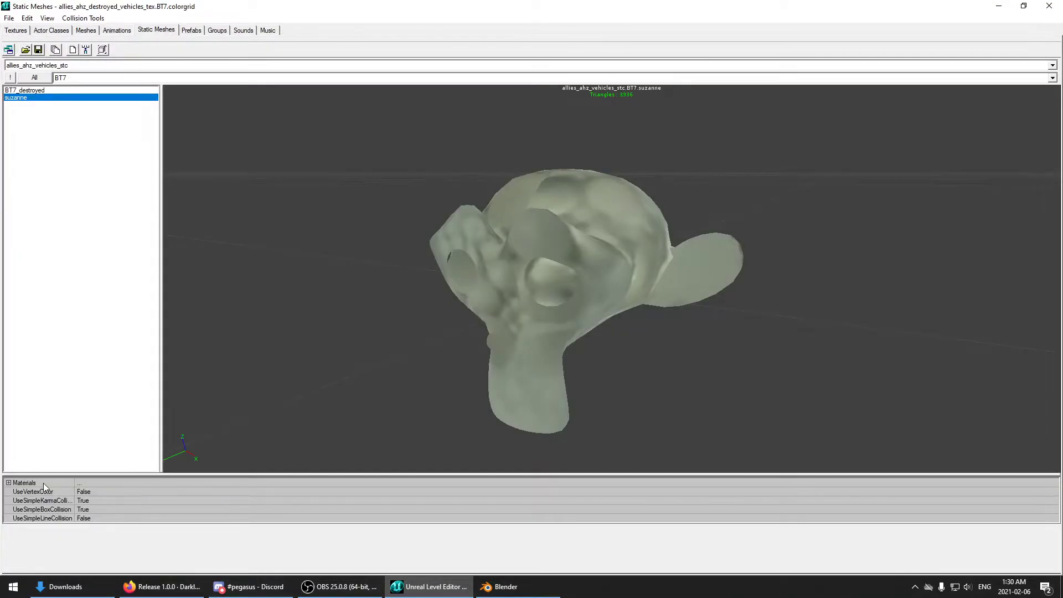
# Assign colorgrid as suzanne's material and close the static mesh browser.
pyautogui.click(8, 482)
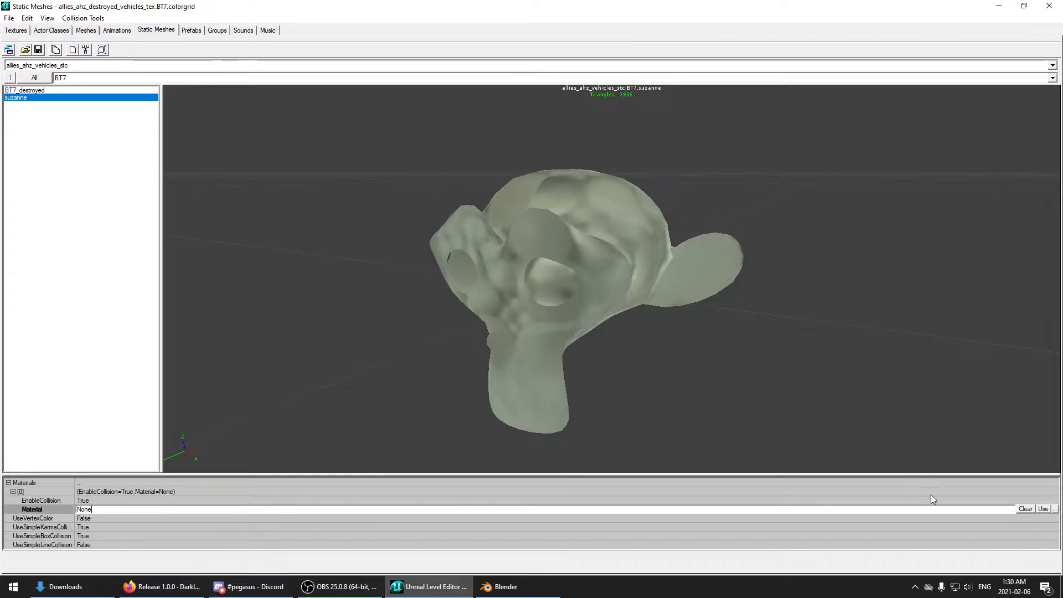
pyautogui.click(1043, 510)
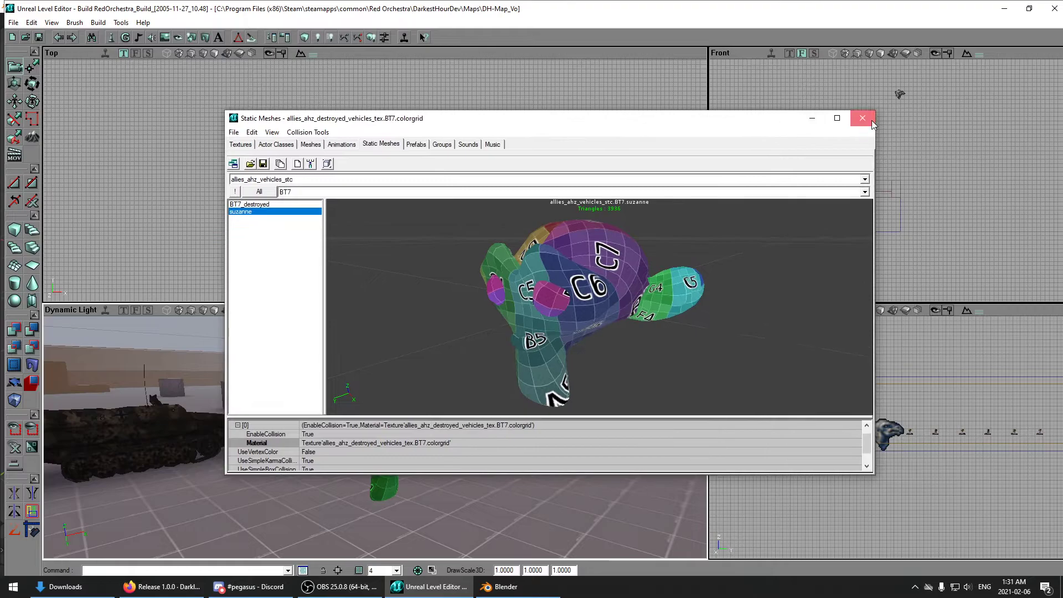
pyautogui.click(861, 118)
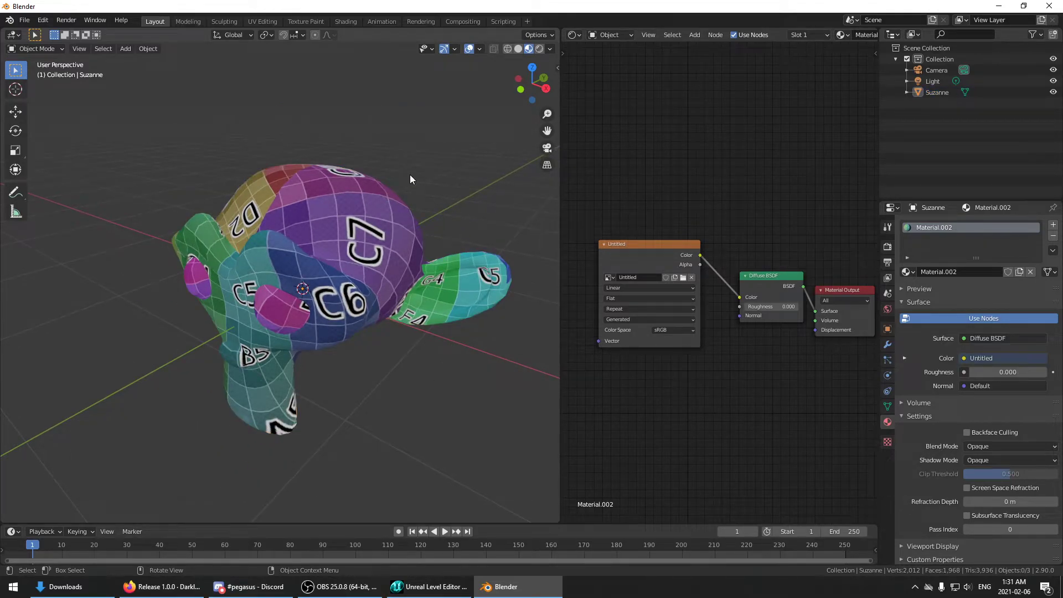
# Add a cylinder mesh around Suzanne and set its Viewport Display to Wire.
pyautogui.click(125, 48)
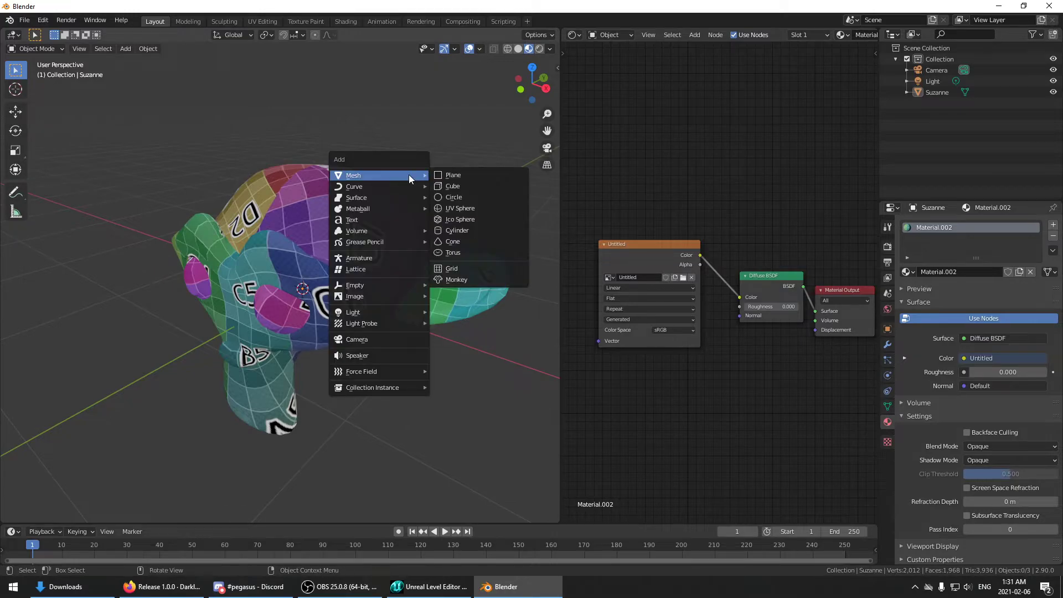
pyautogui.moveTo(454, 198)
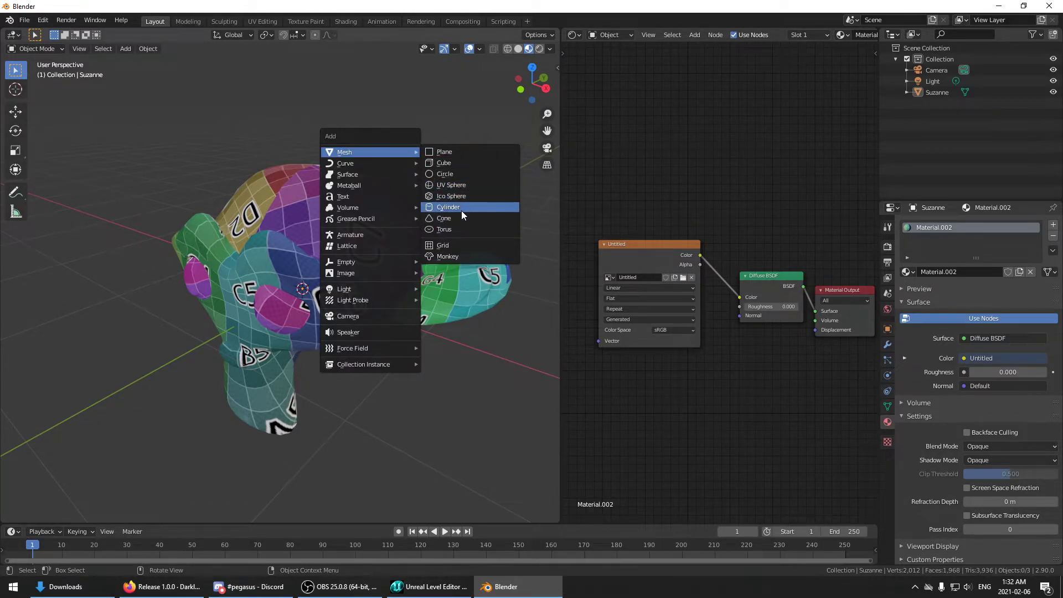
pyautogui.click(449, 207)
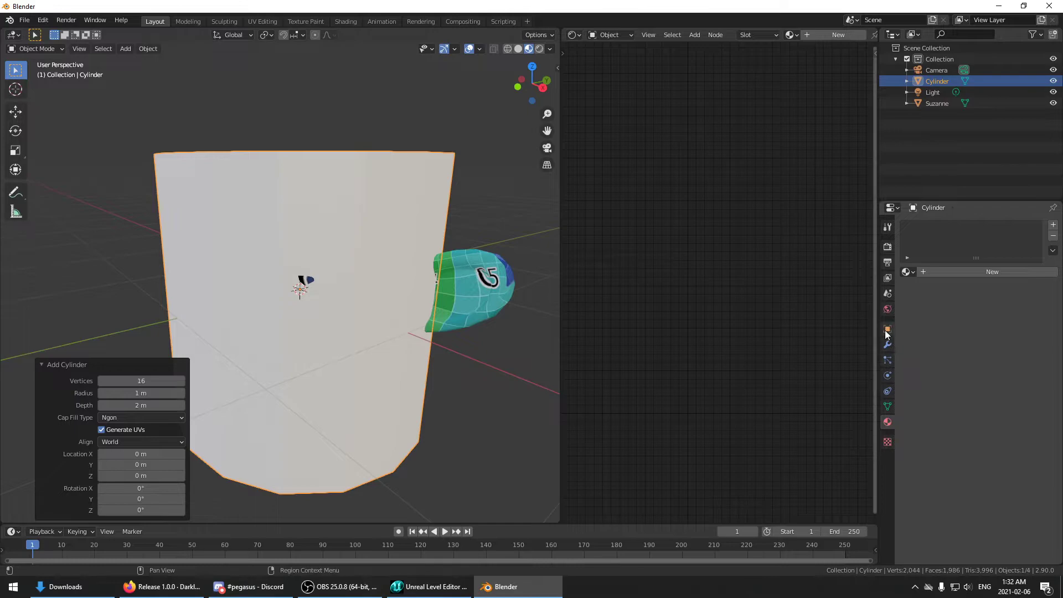
pyautogui.click(887, 329)
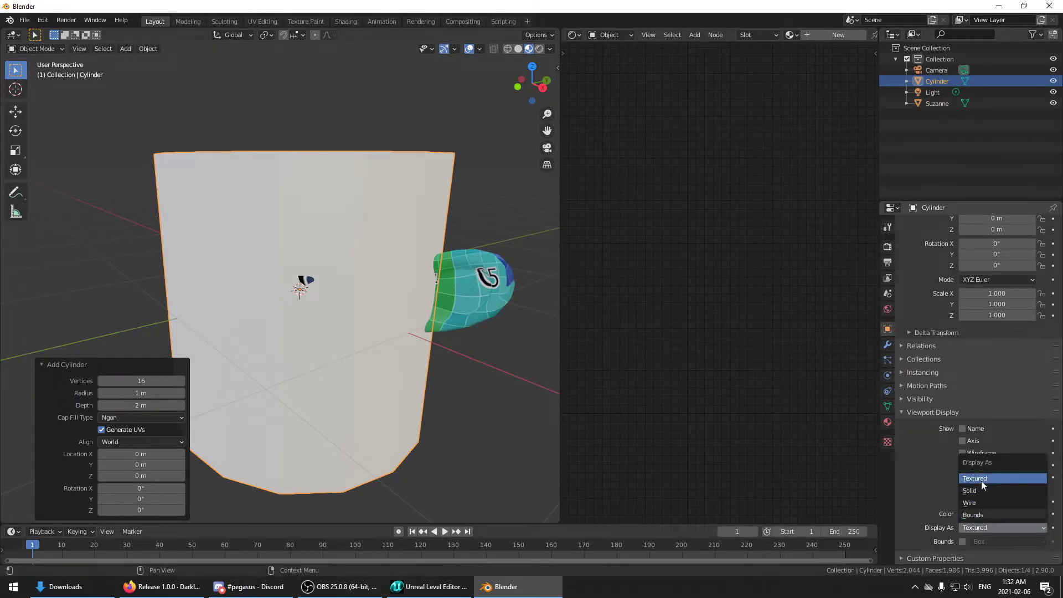
pyautogui.click(970, 503)
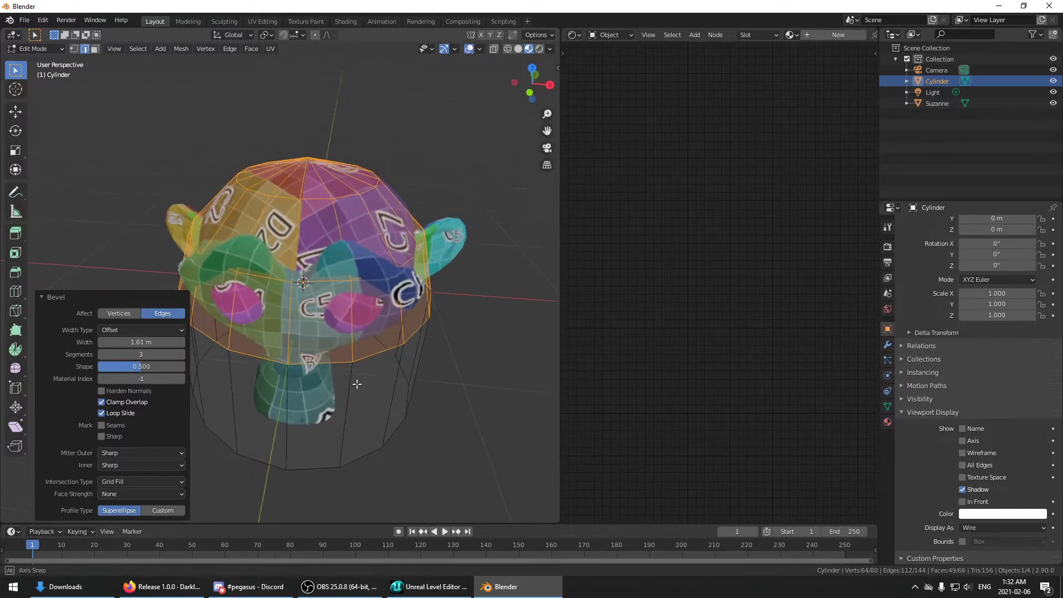
pyautogui.moveTo(357, 384); pyautogui.dragTo(436, 394)
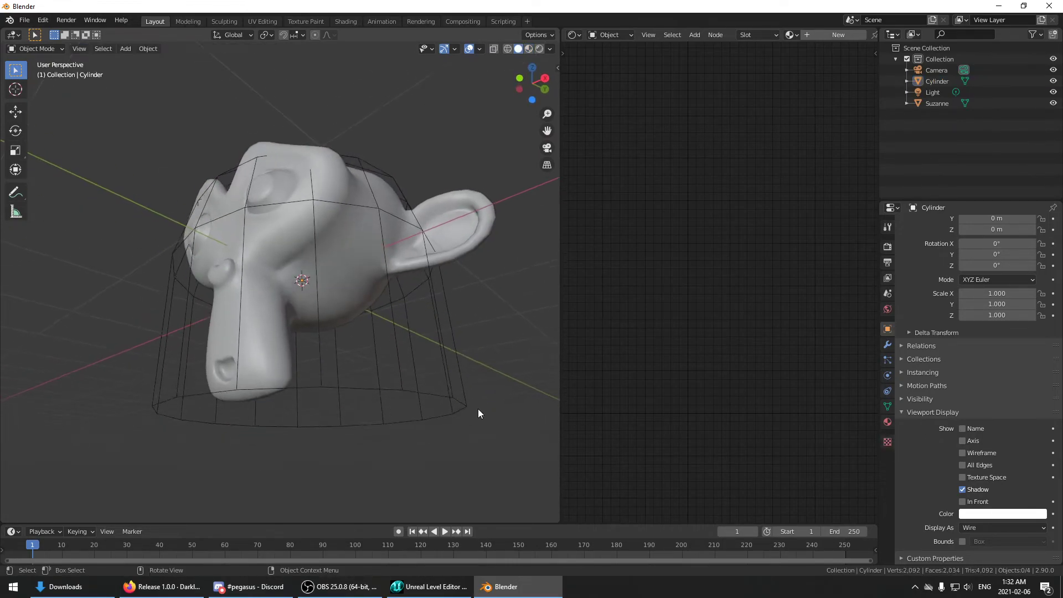
# Fit the cylinder around Suzanne's head and rename it MCDCX_Cylinder in the Outliner.
pyautogui.press('Tab')
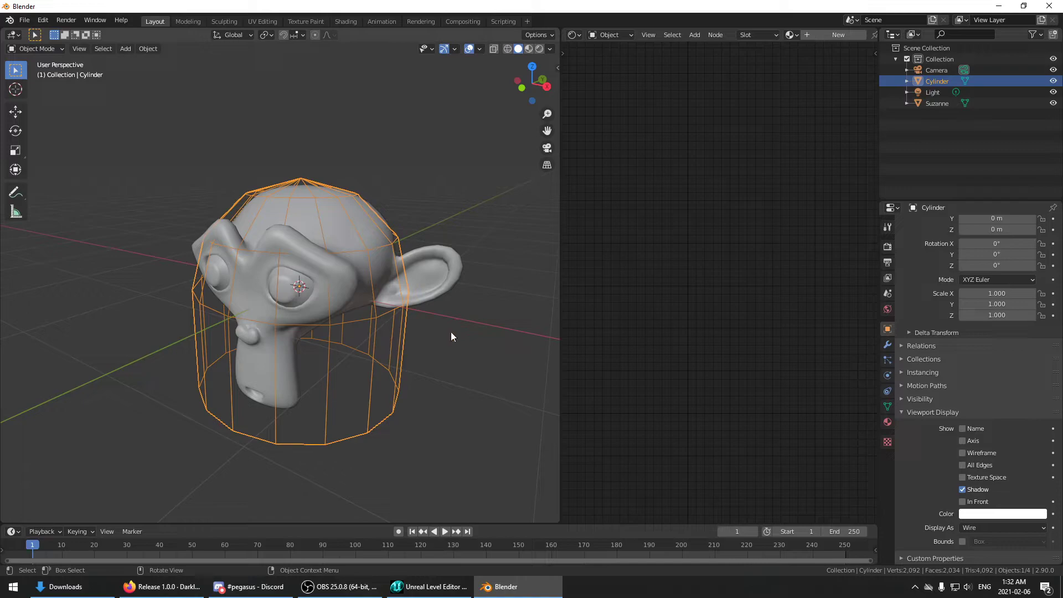
pyautogui.doubleClick(937, 81)
pyautogui.write('MCOCX_')
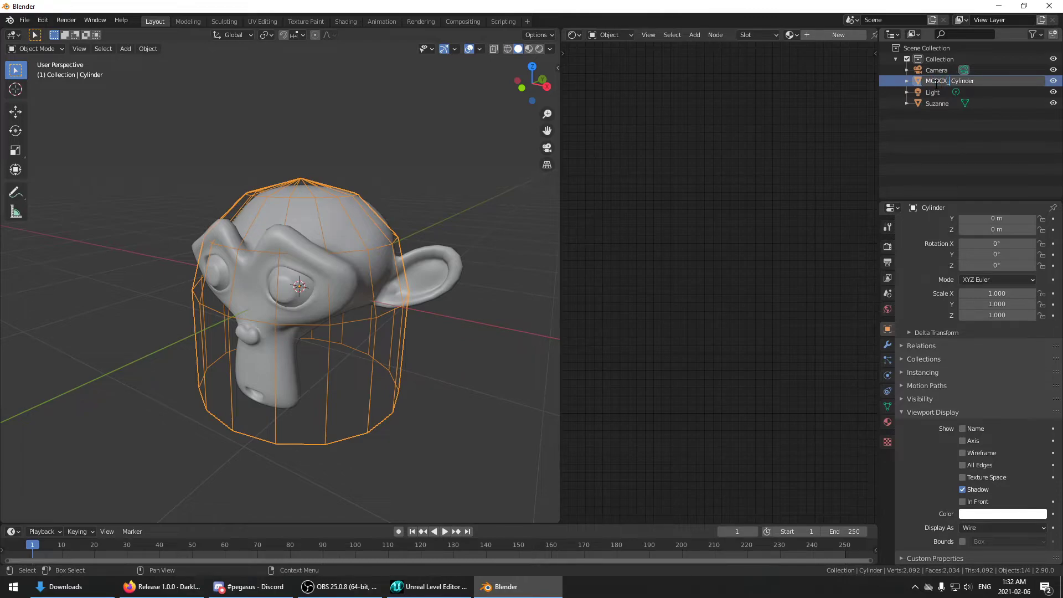
pyautogui.doubleClick(950, 81)
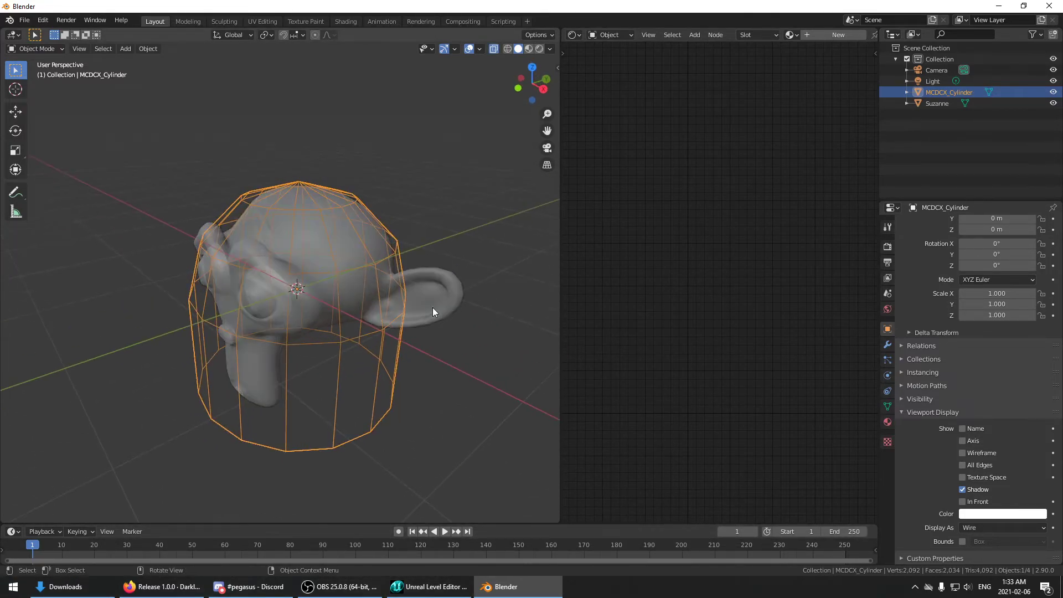
pyautogui.click(424, 209)
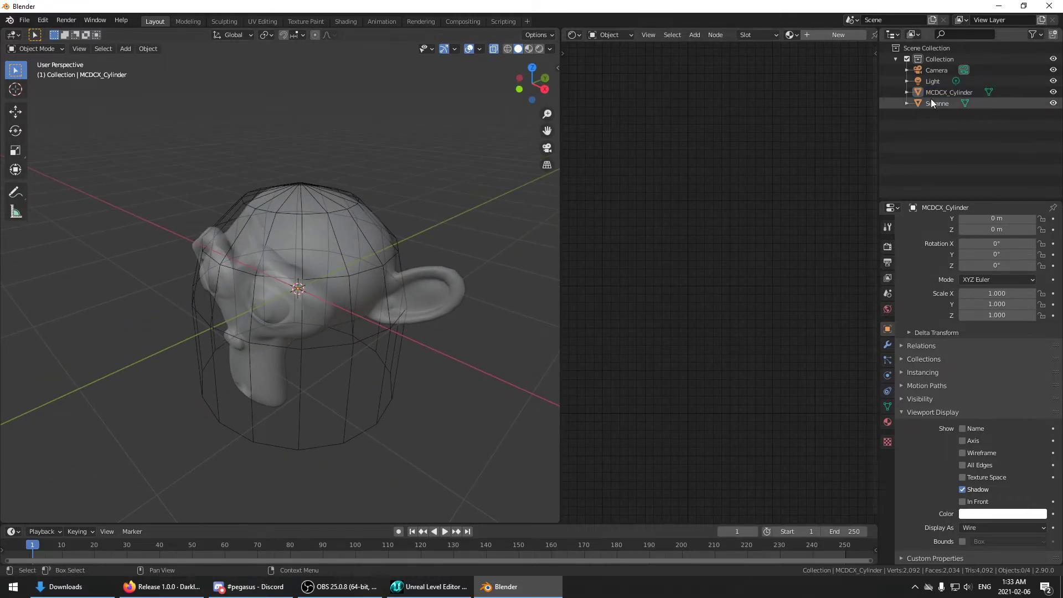
# Export Suzanne together with MCDCX_Cylinder as suzanne.ase to the Desktop.
pyautogui.click(938, 103)
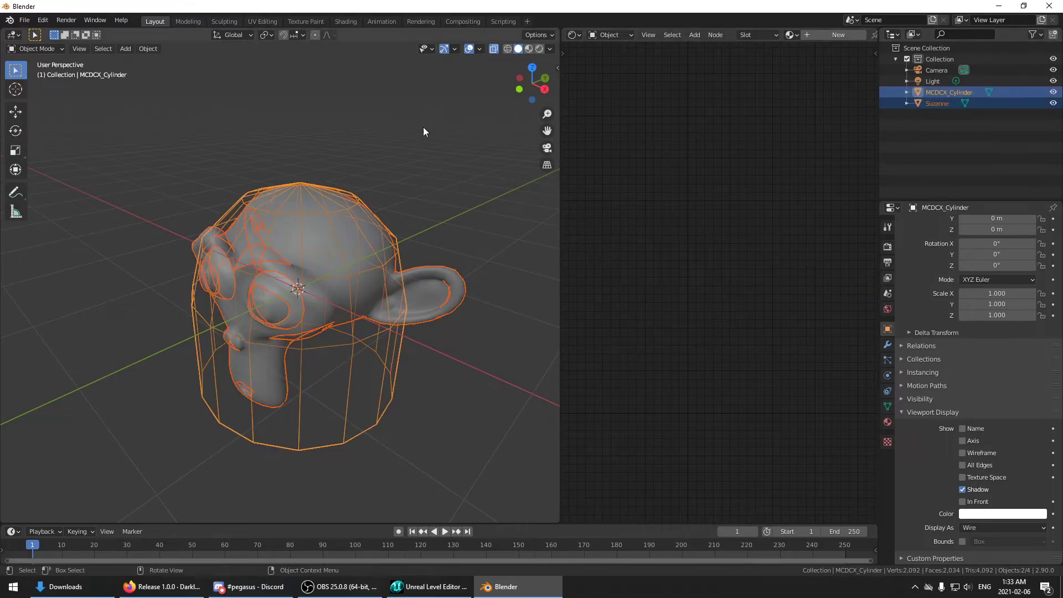
pyautogui.click(23, 20)
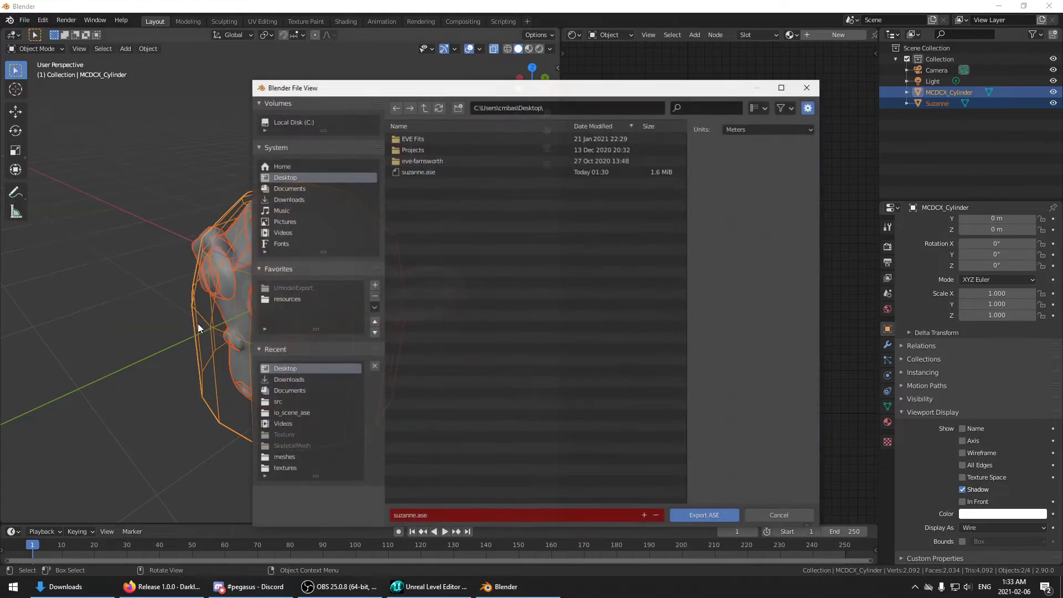
pyautogui.click(703, 515)
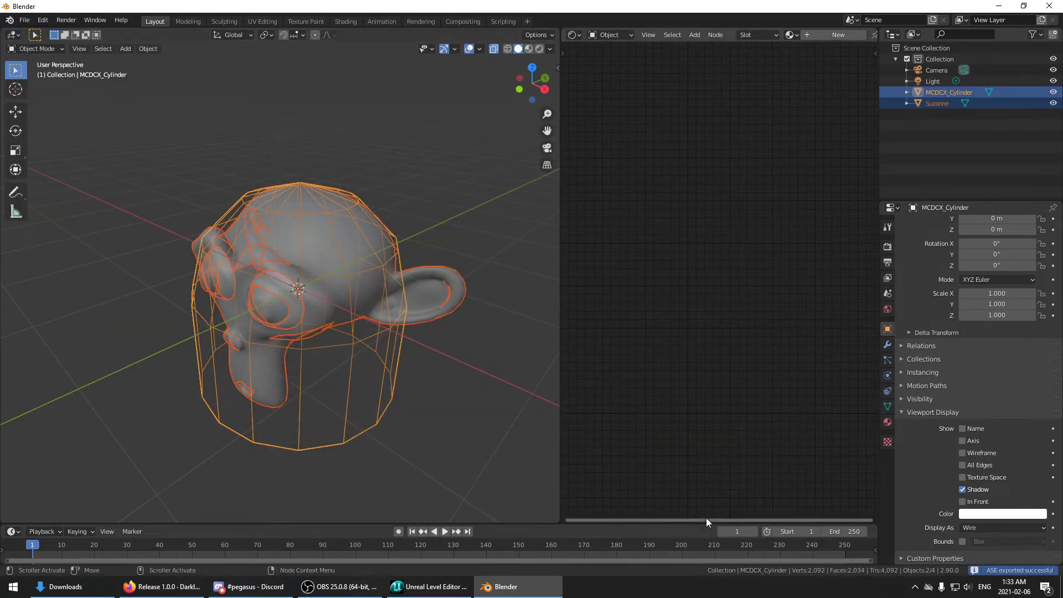
pyautogui.click(428, 587)
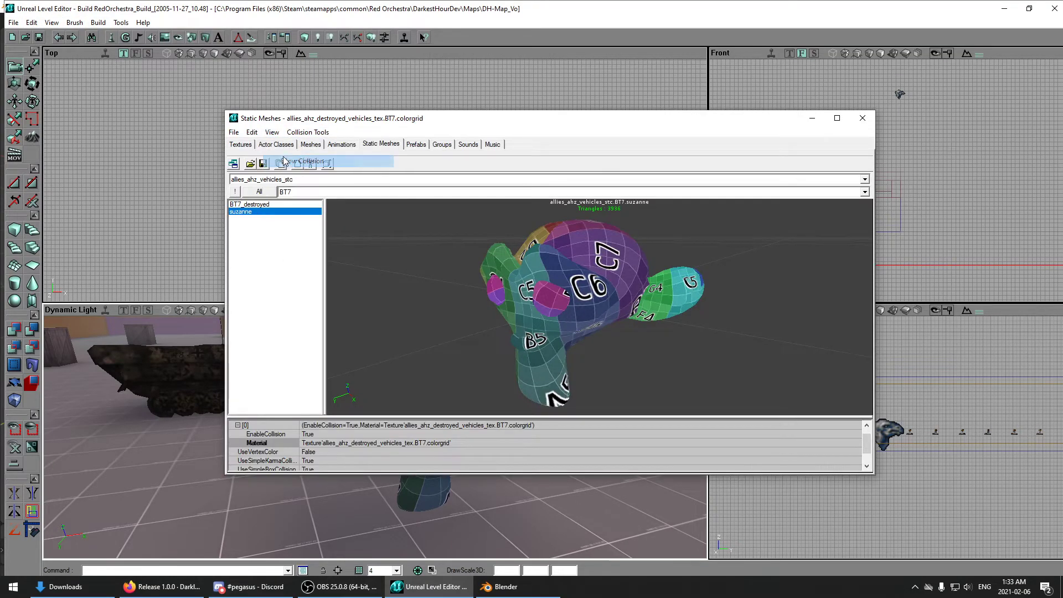
# Reimport suzanne.ase into group BT7, accepting the Karma collision data from MCDCX_Cylinder.
pyautogui.click(271, 132)
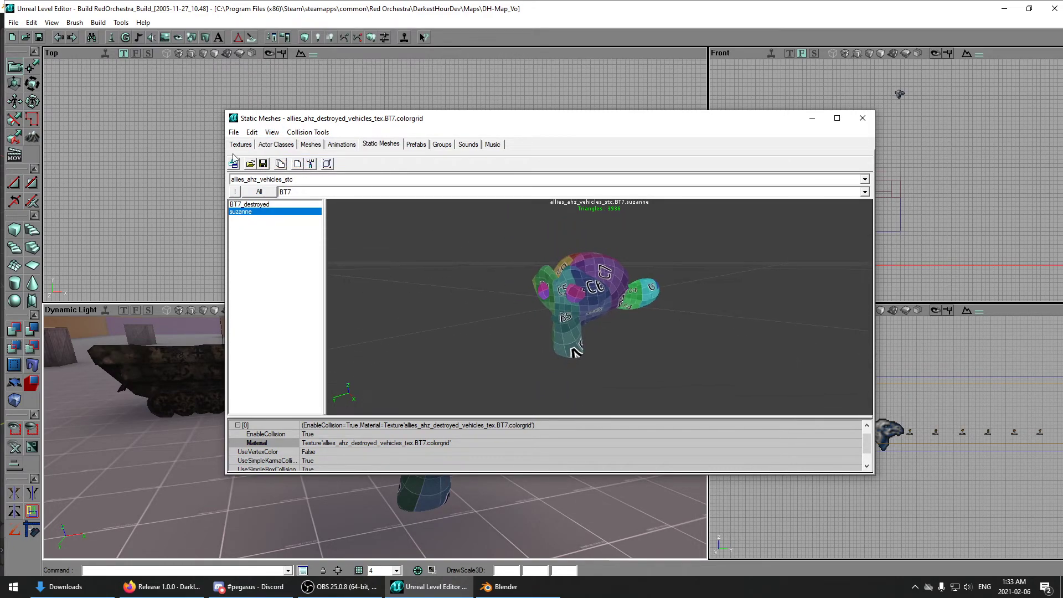
pyautogui.click(234, 163)
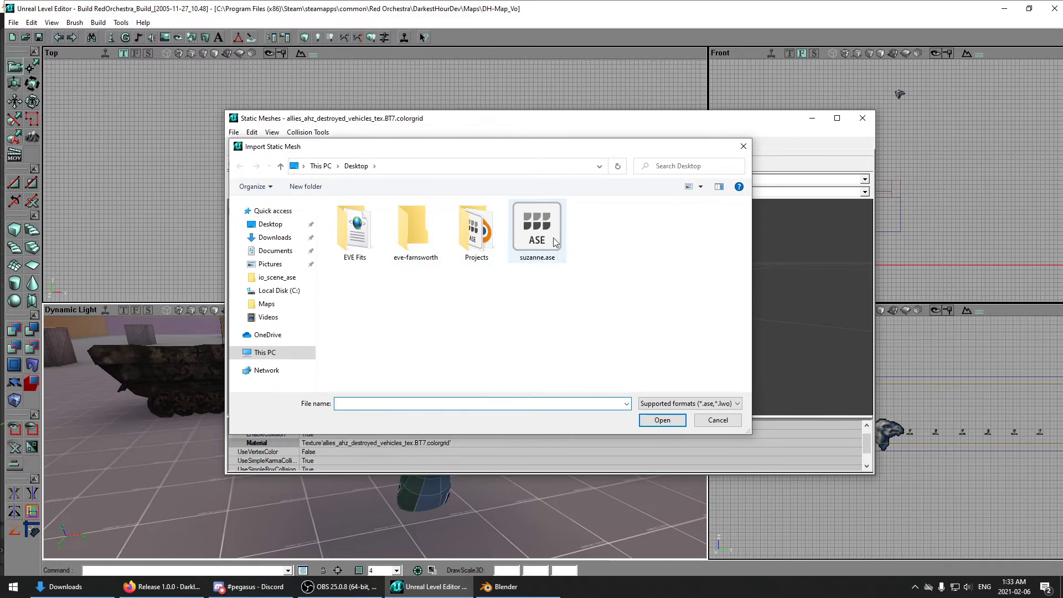
pyautogui.doubleClick(536, 227)
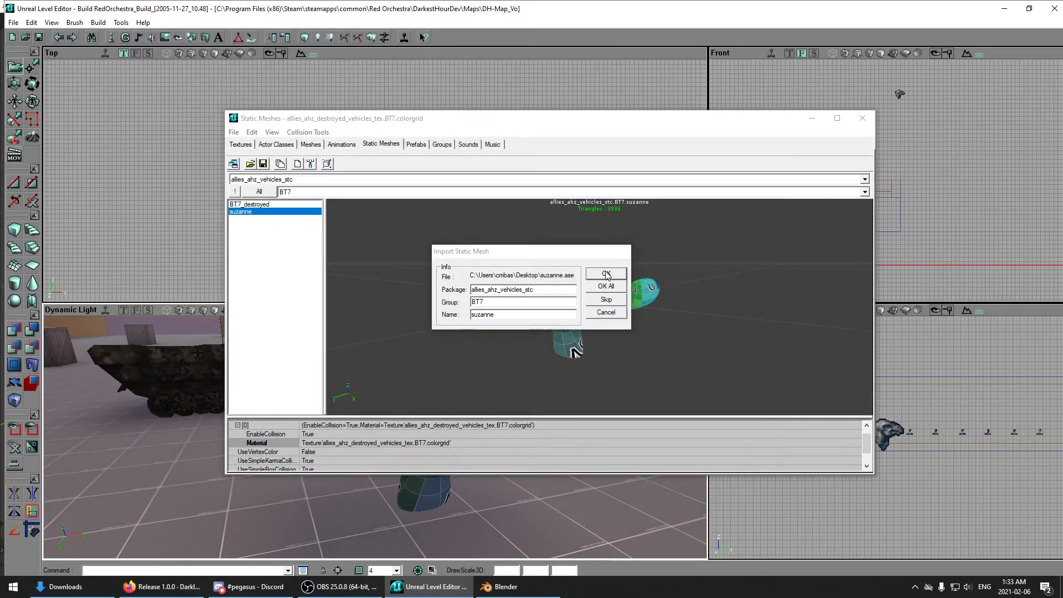
pyautogui.click(606, 274)
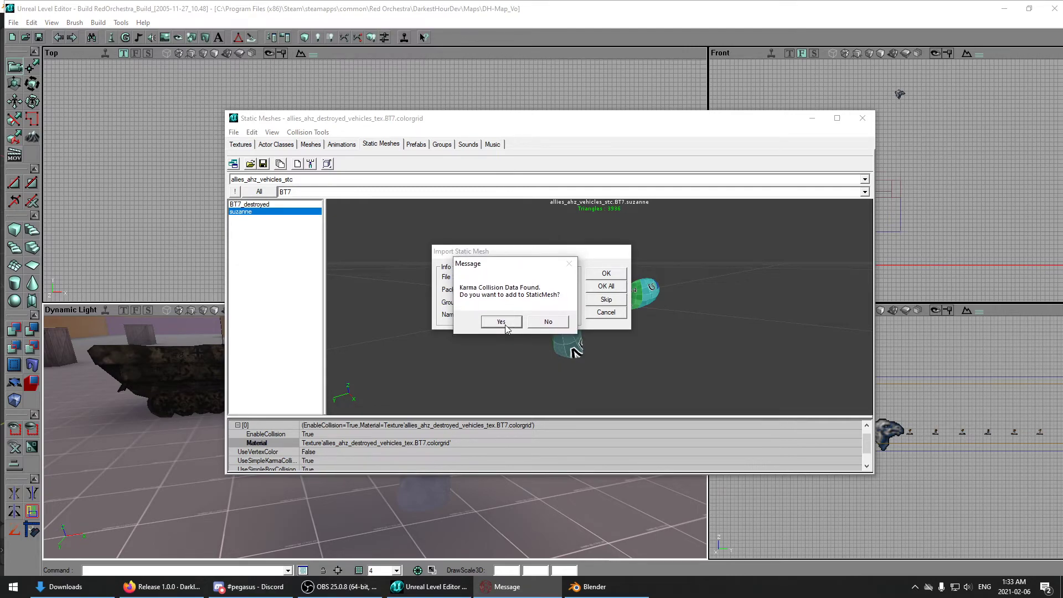
pyautogui.click(501, 322)
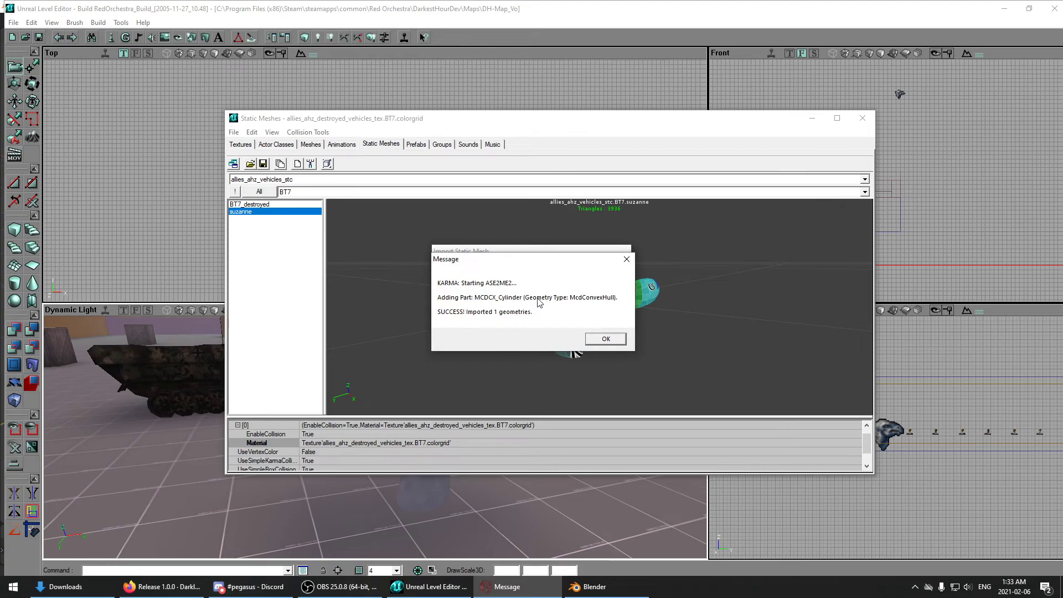
pyautogui.moveTo(494, 309)
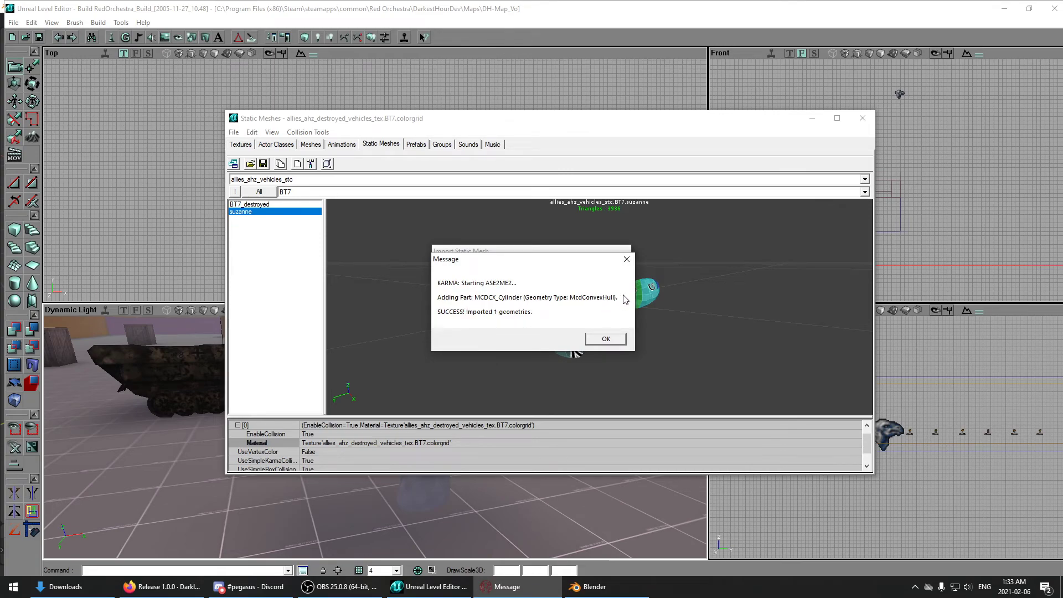
pyautogui.click(605, 339)
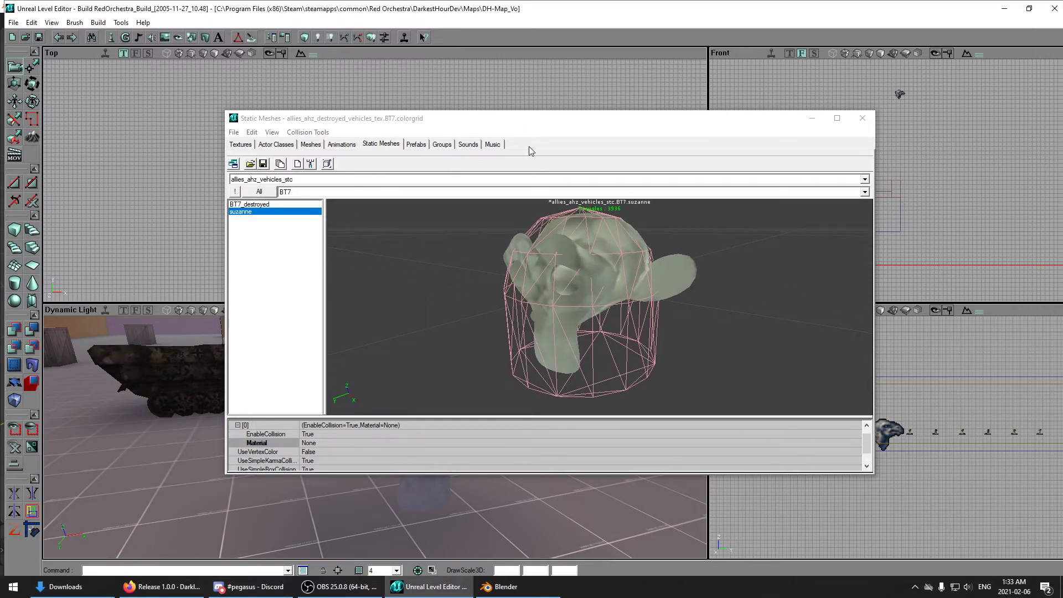
pyautogui.moveTo(332, 118); pyautogui.dragTo(658, 104)
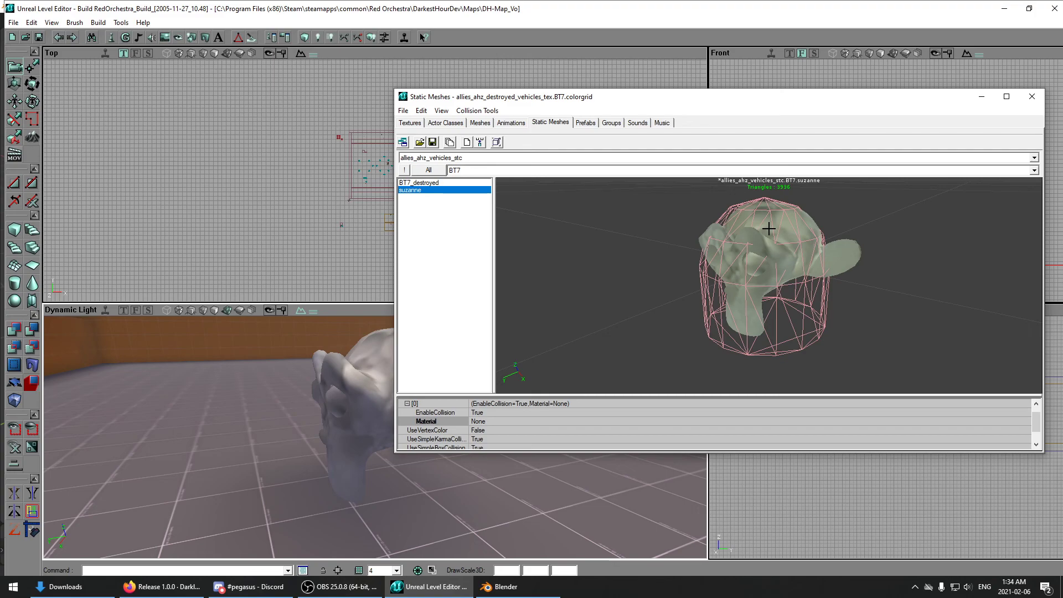
pyautogui.moveTo(672, 219)
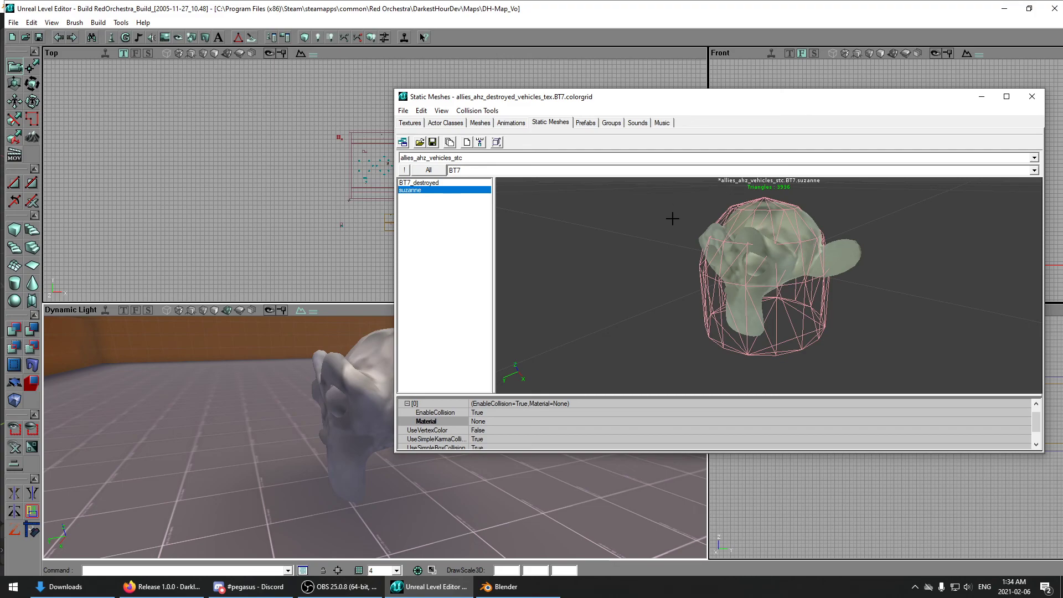